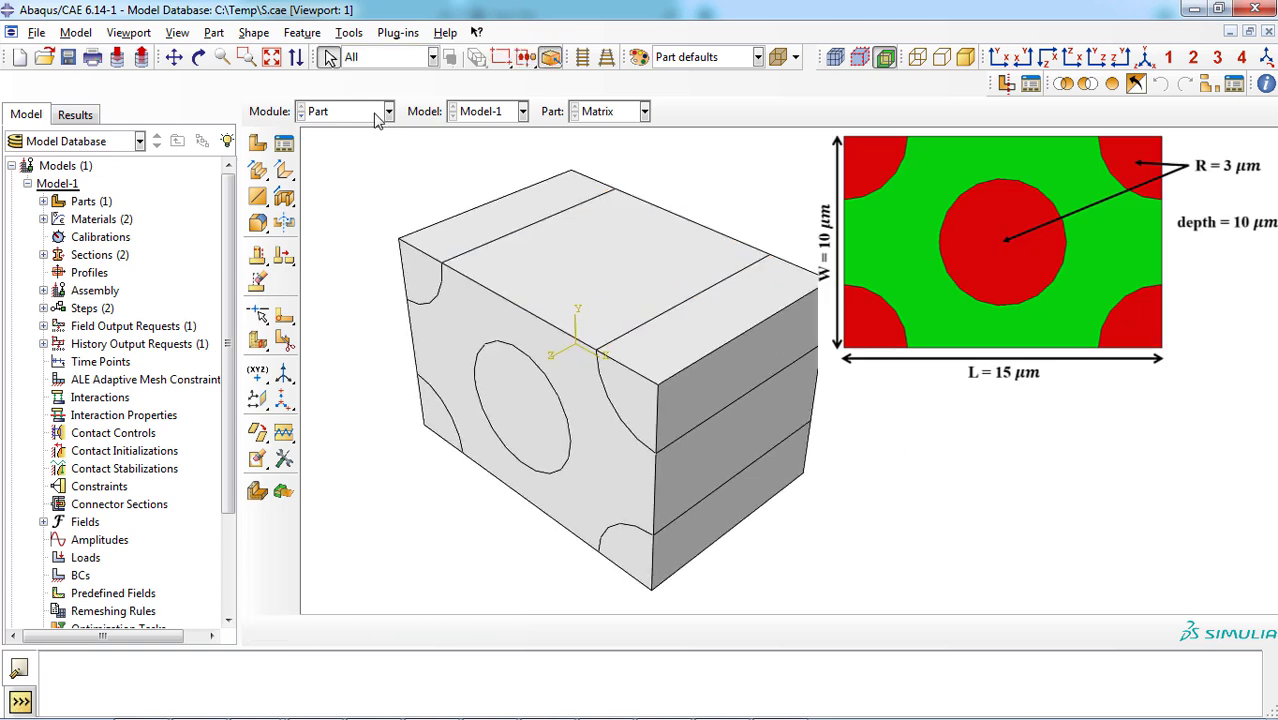
Switch to the Property module and check the Fiber/Matrix material colour coding
left_click(388, 112)
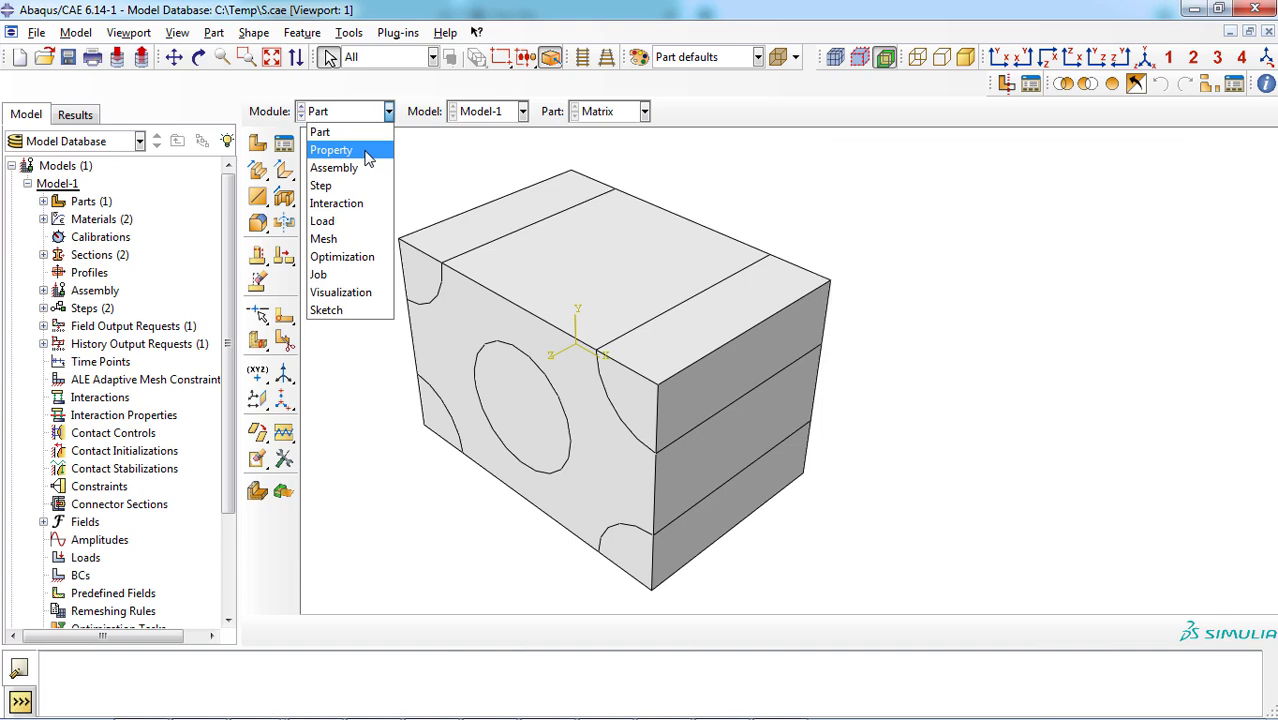
left_click(332, 148)
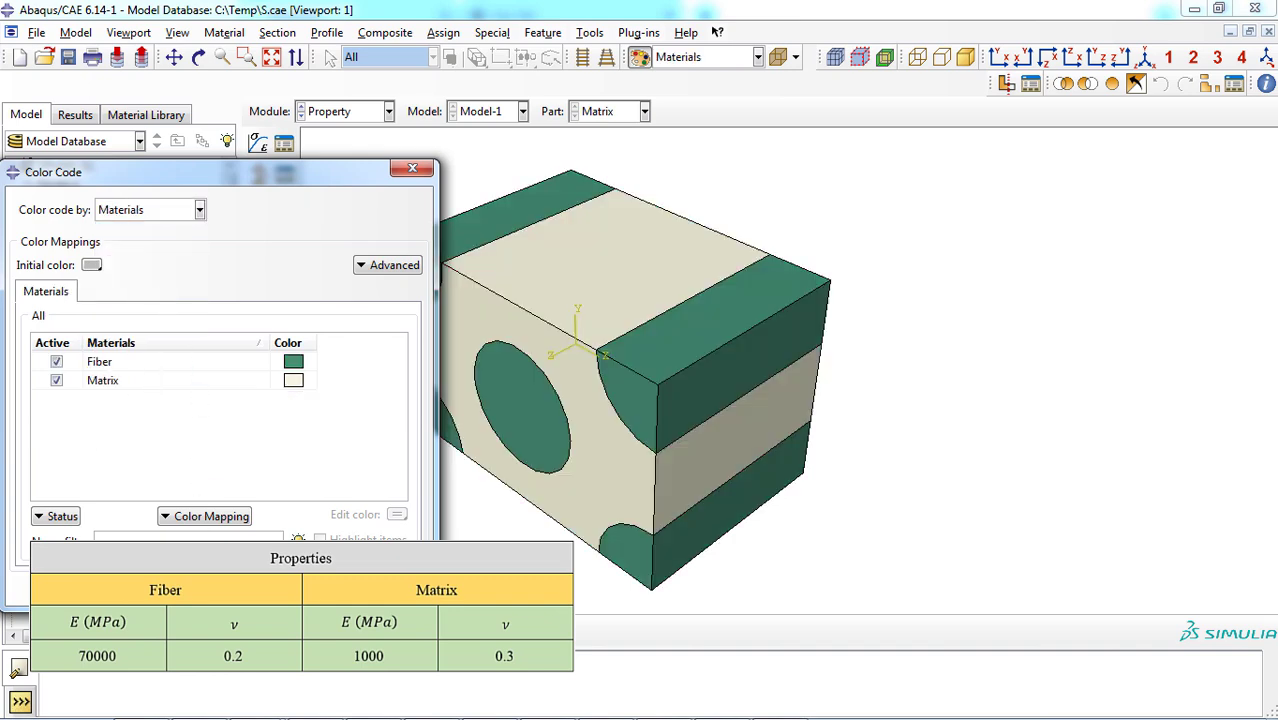
left_click(412, 168)
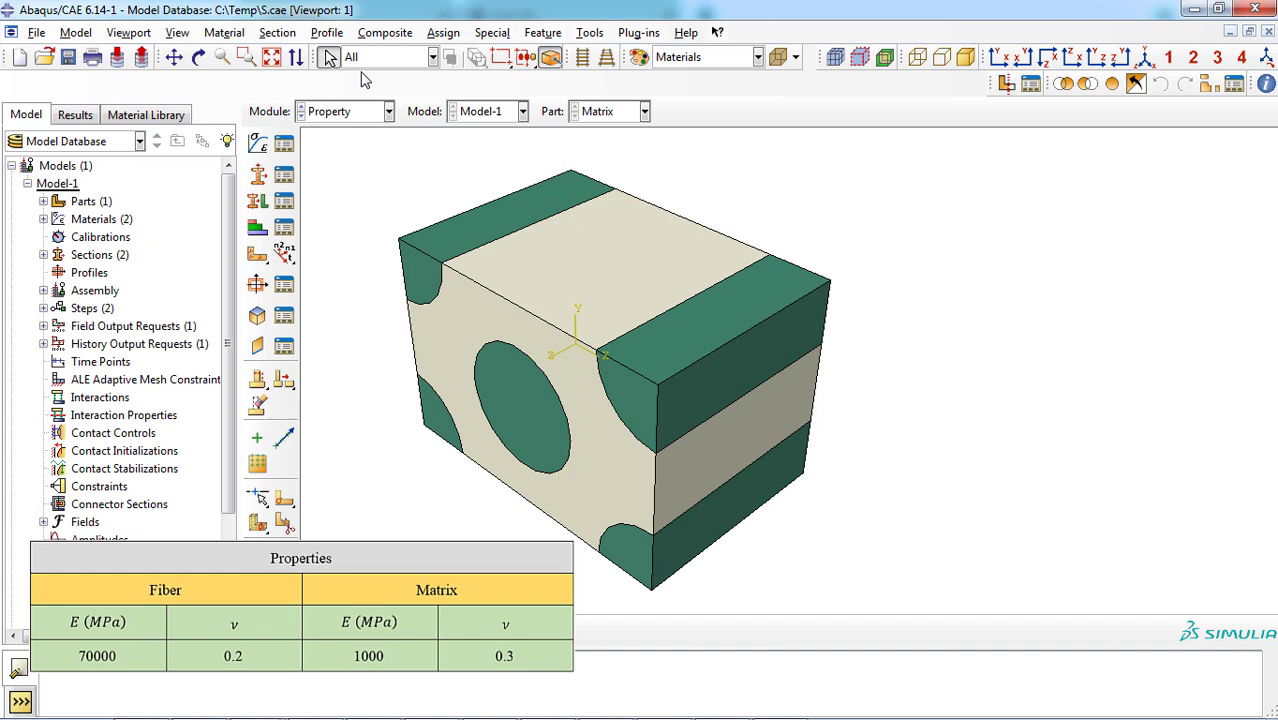
Switch to the Load module, dismiss the empty Load Manager and reach the Plug-ins menu
left_click(344, 112)
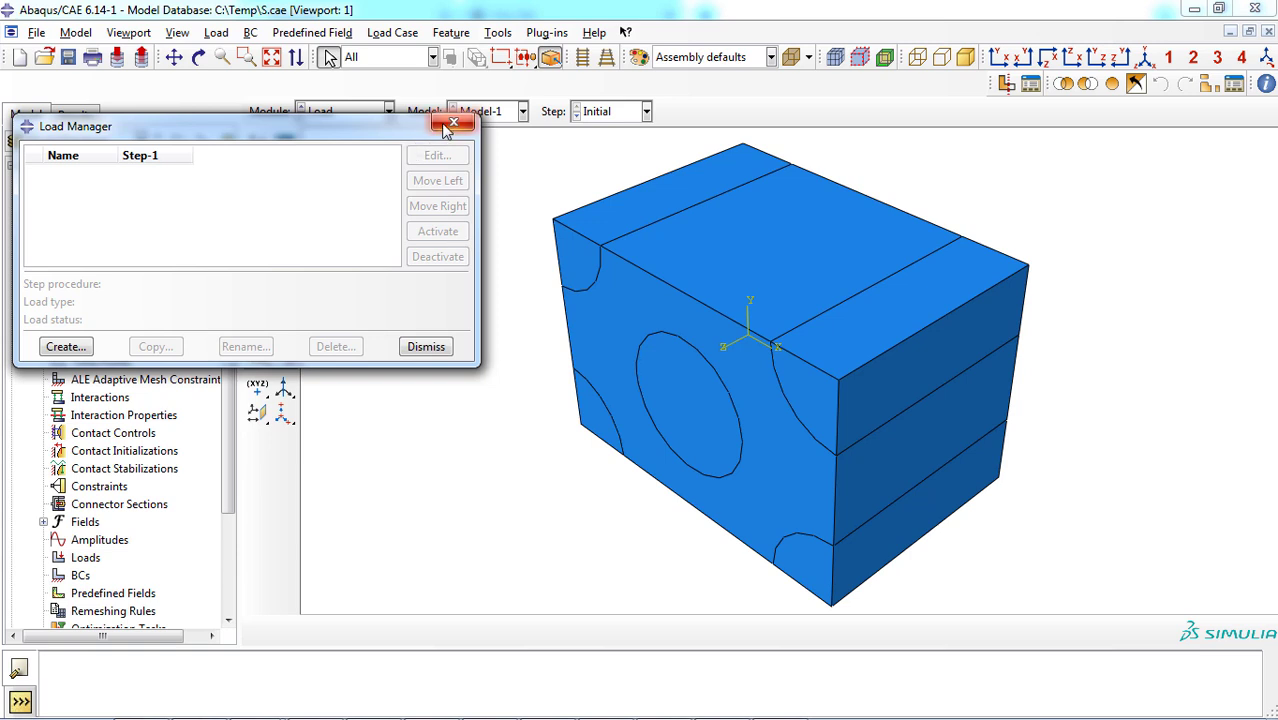
left_click(454, 124)
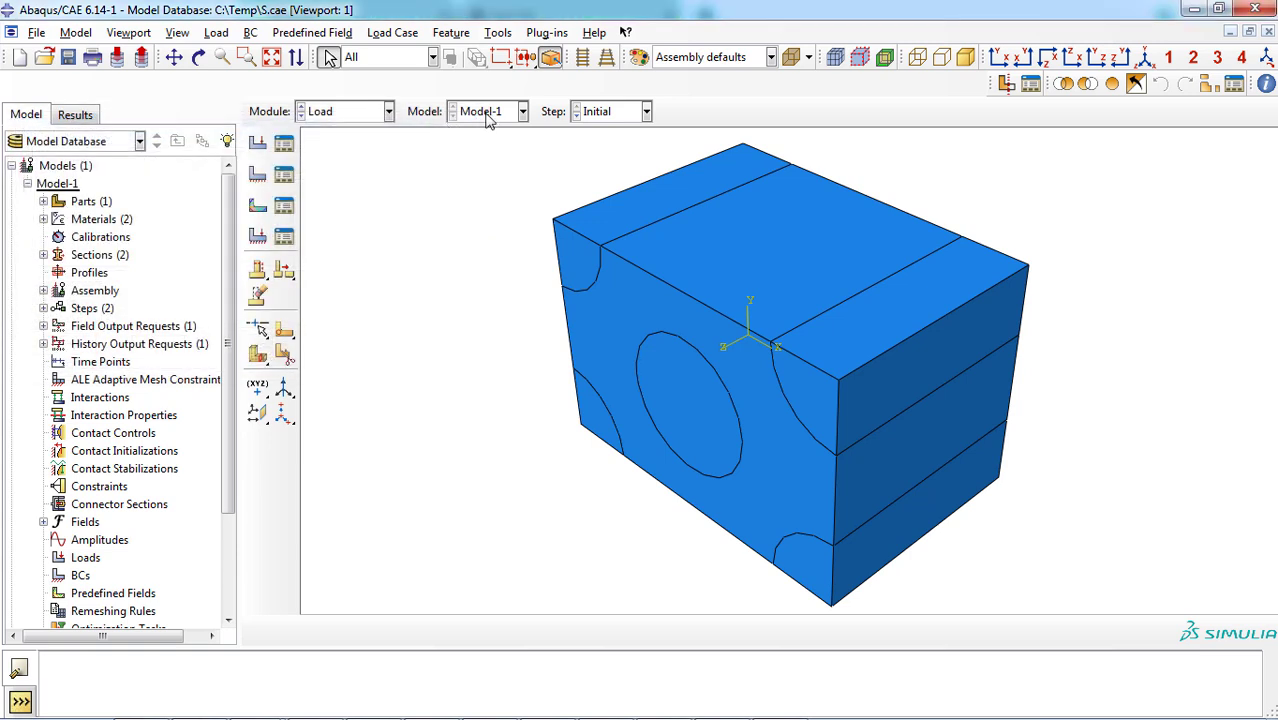
left_click(548, 32)
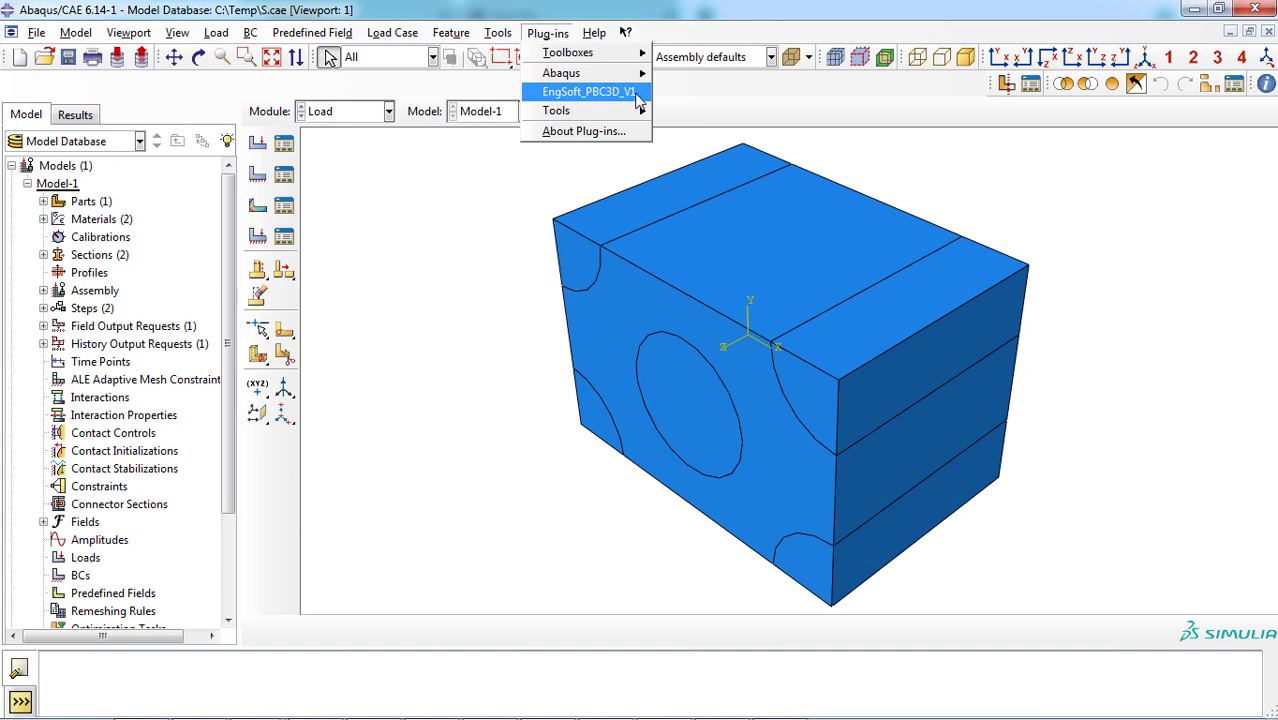
Launch EngSoft_PBC3D_V1 set to mesh the part, seeding main cube edges at 0.05
left_click(588, 92)
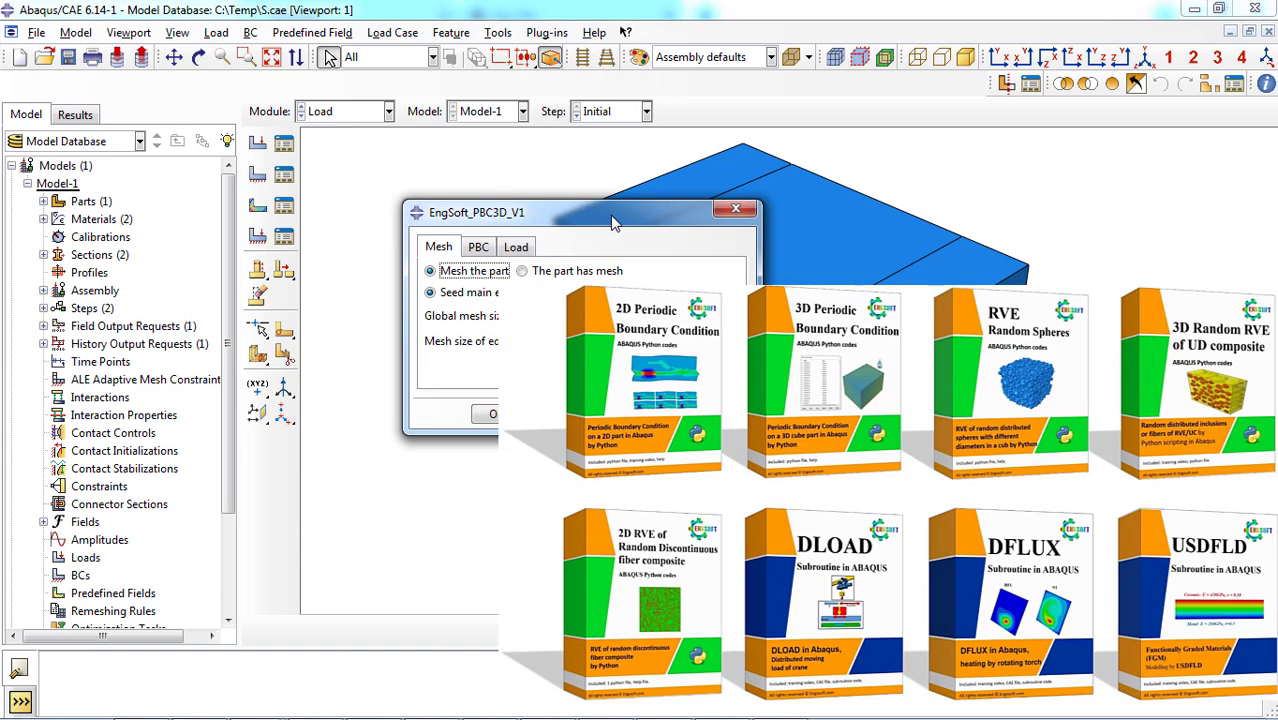
left_click_drag(616, 212, 264, 212)
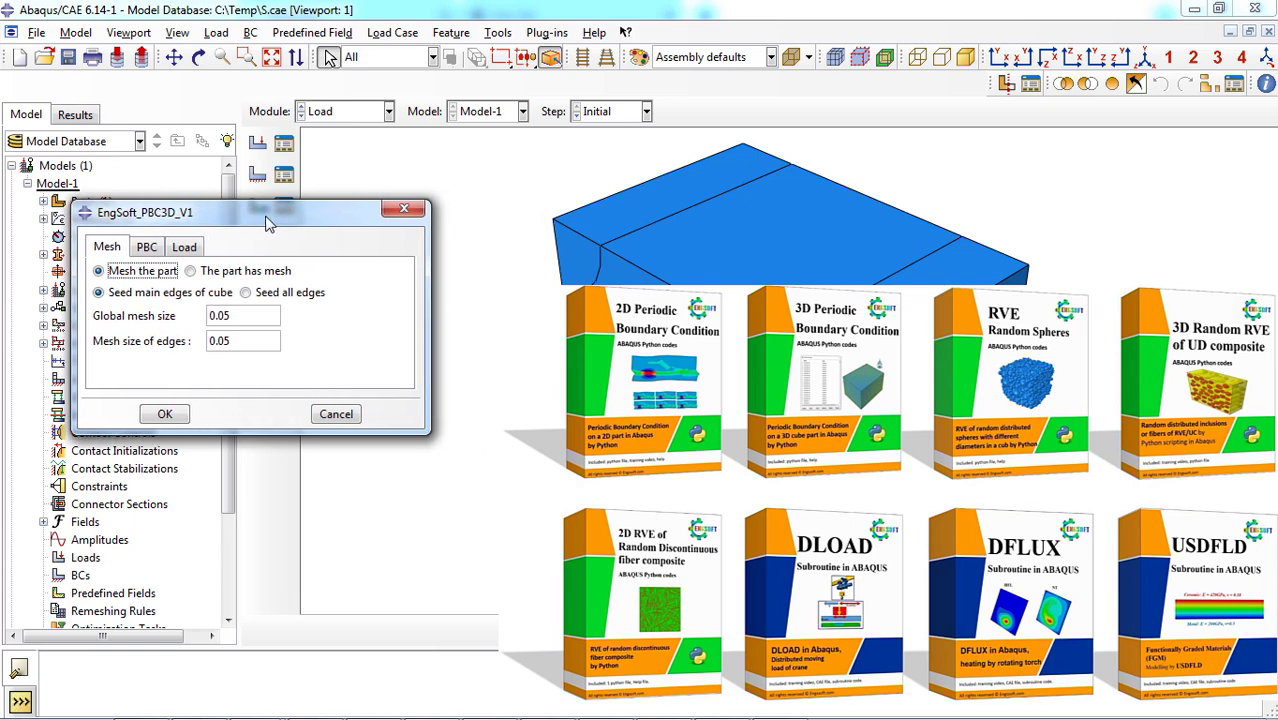
left_click(146, 248)
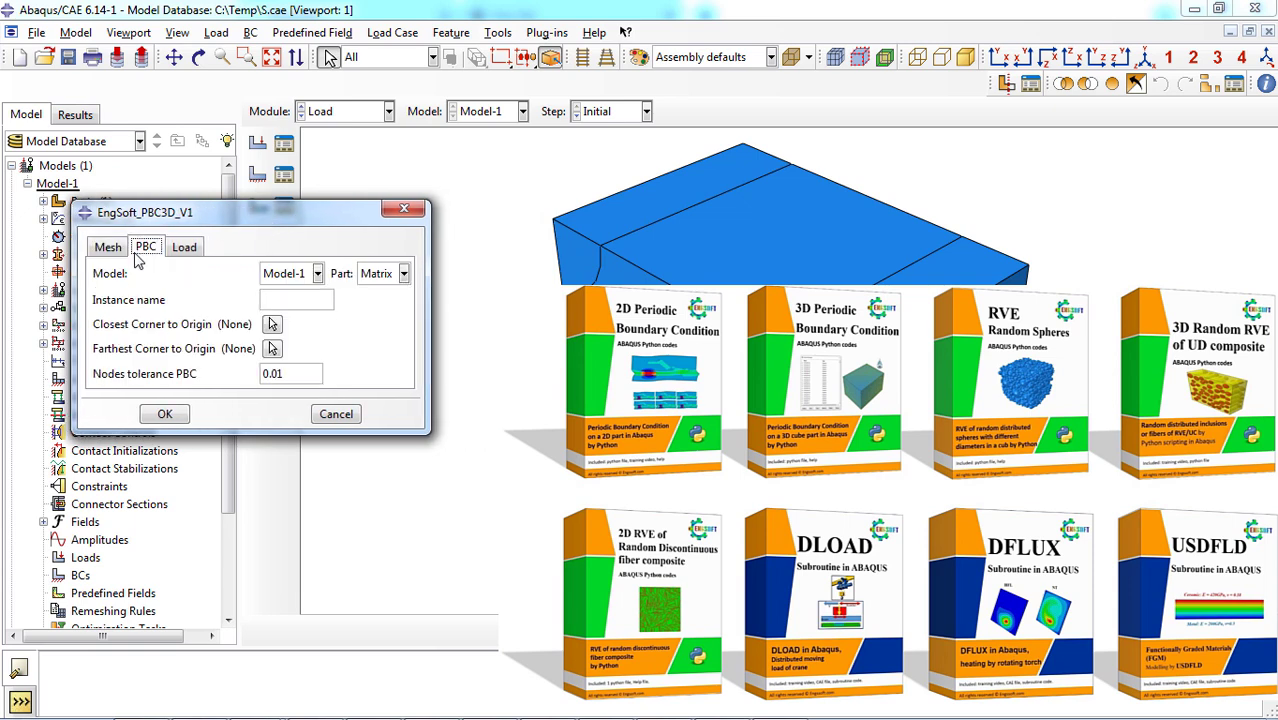
left_click(108, 248)
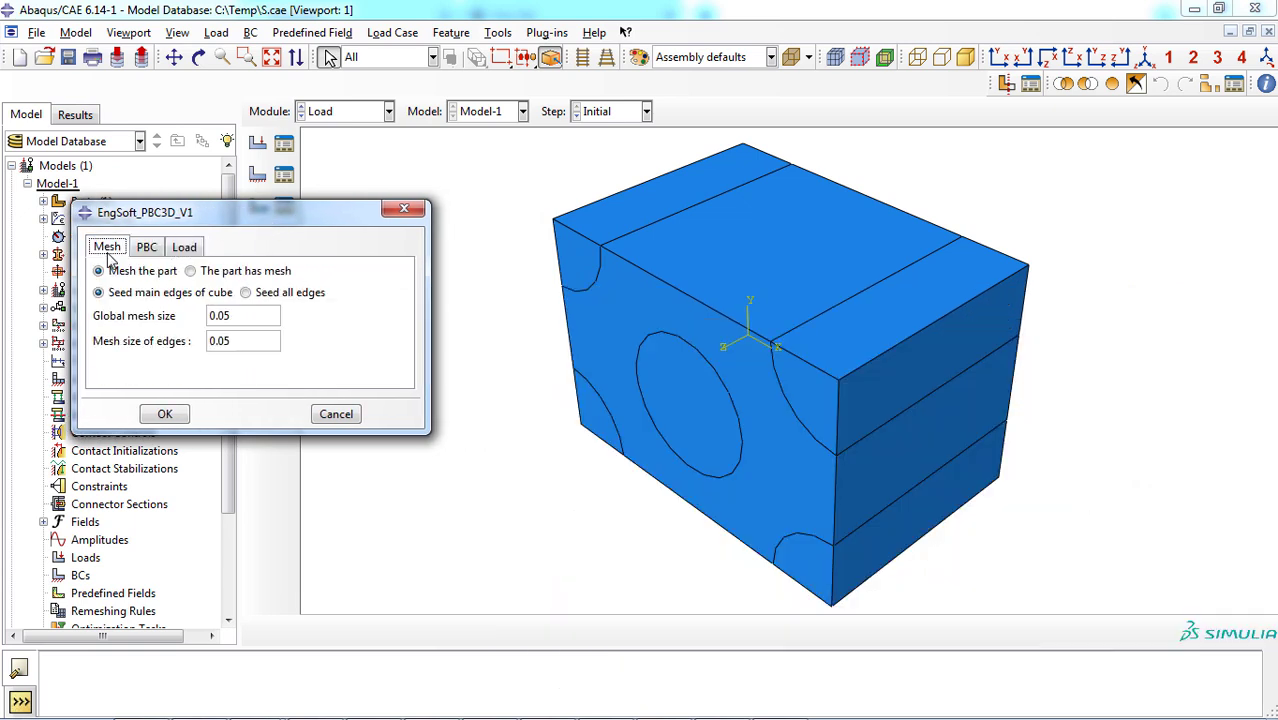
left_click(190, 270)
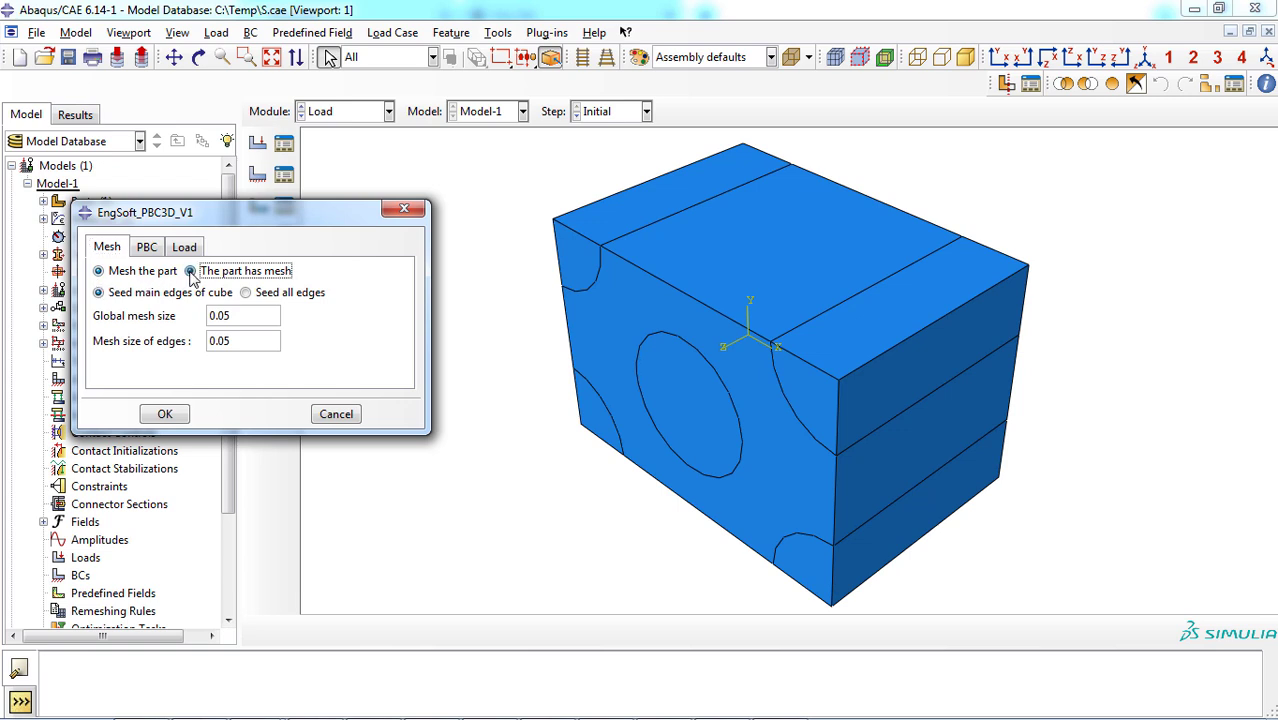
left_click(98, 272)
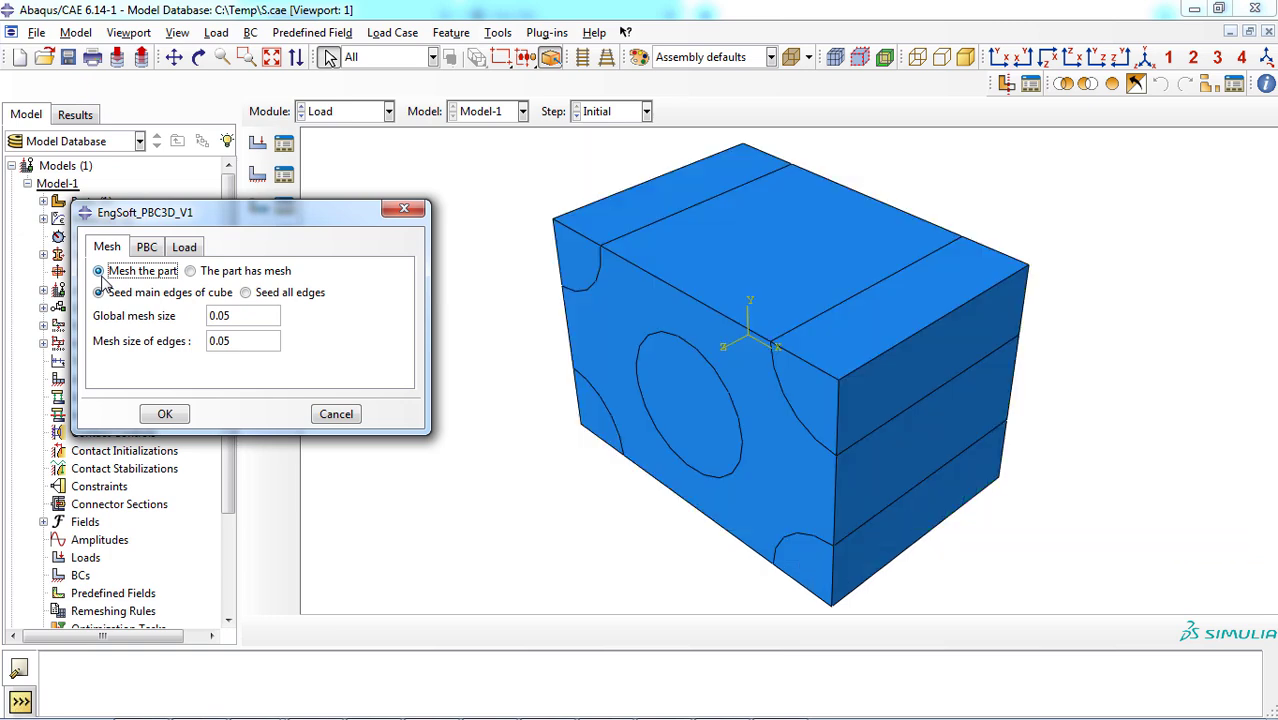
left_click(98, 292)
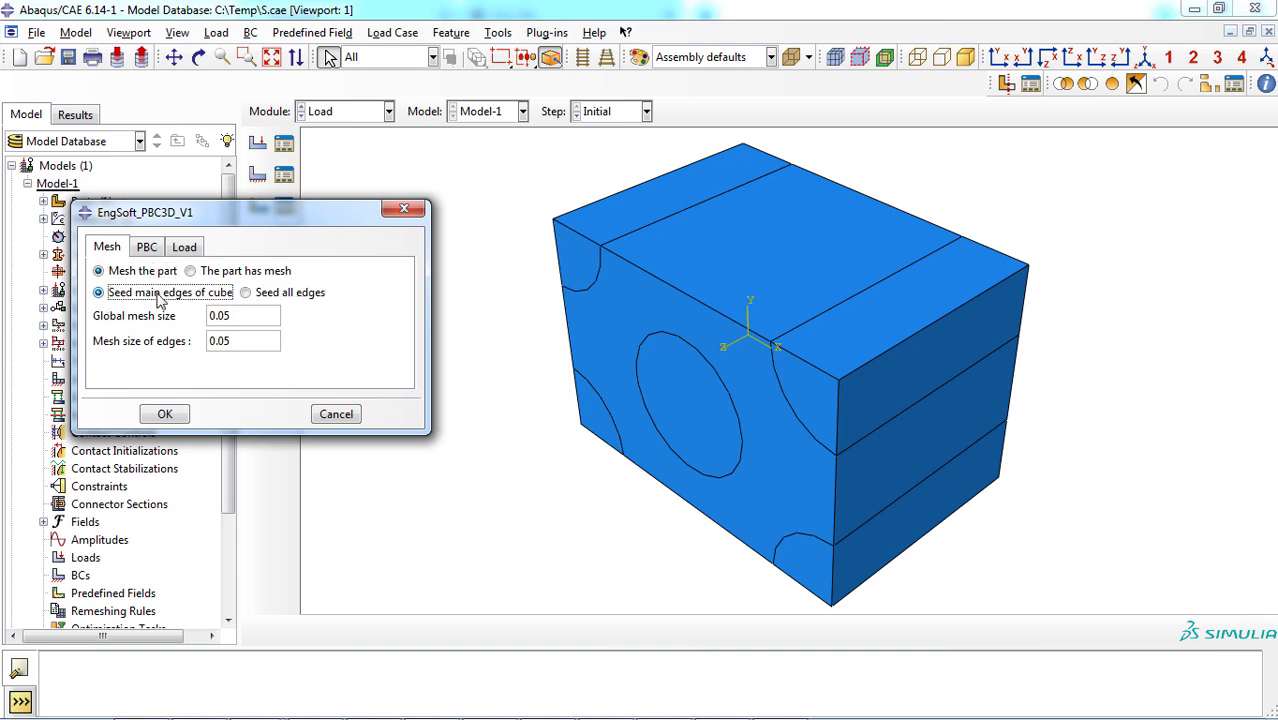
left_click(244, 316)
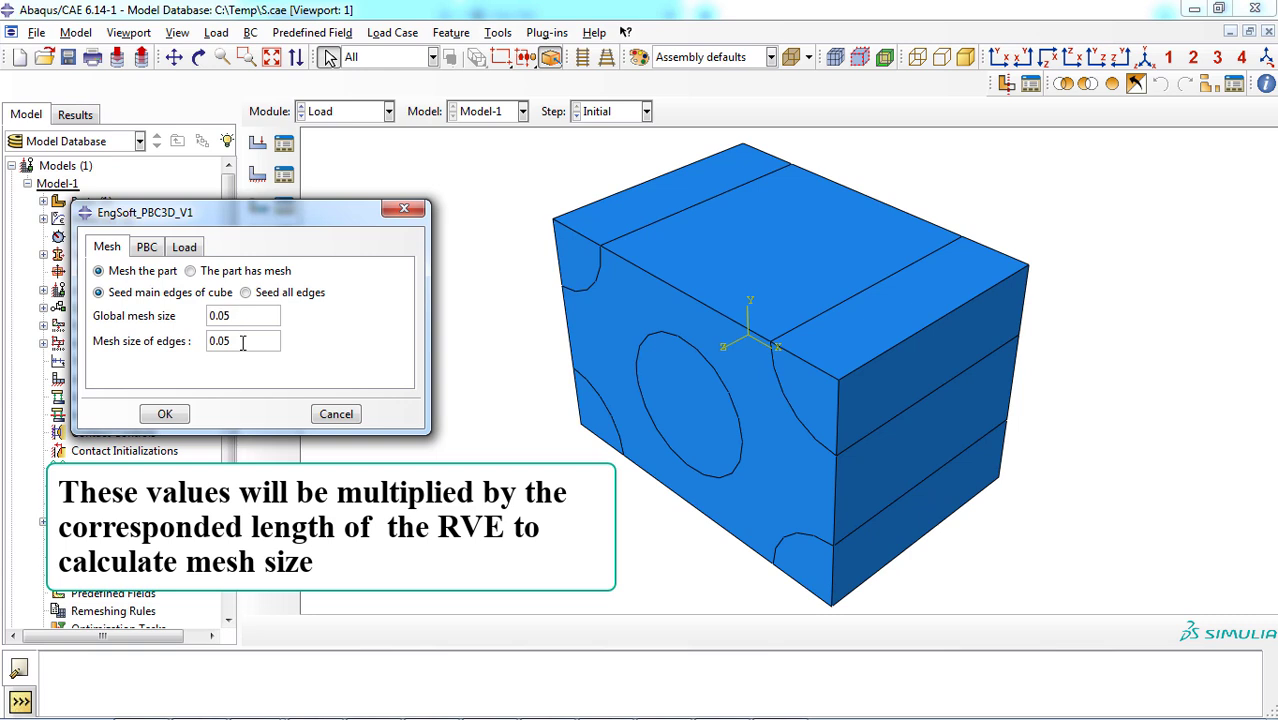
mouse_move(130, 358)
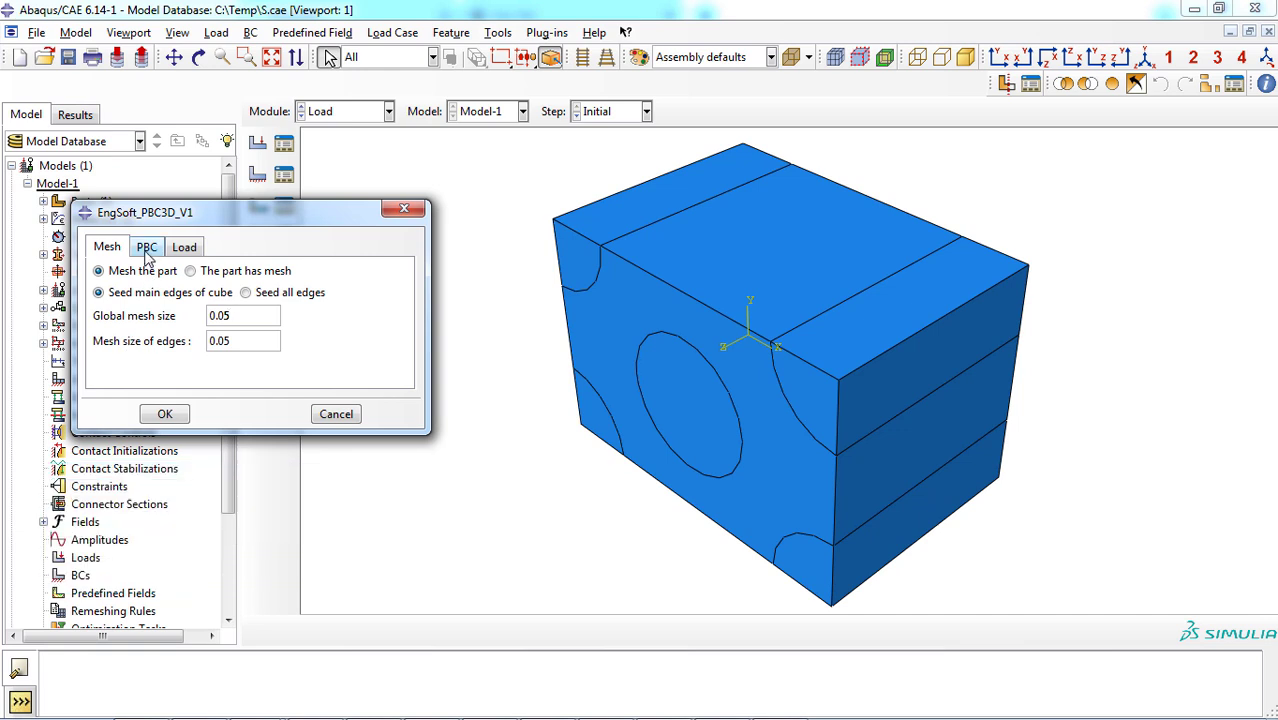
In the PBC settings, enter Matrix-1 as the instance name
left_click(146, 248)
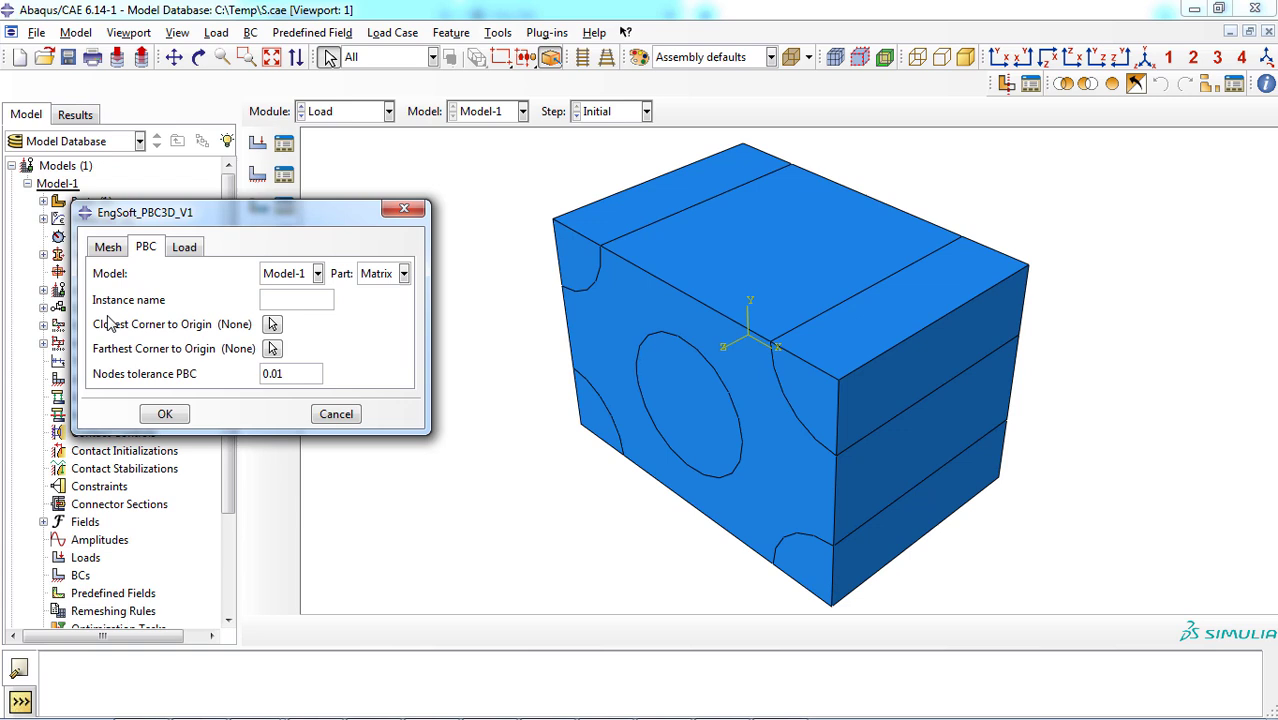
mouse_move(232, 224)
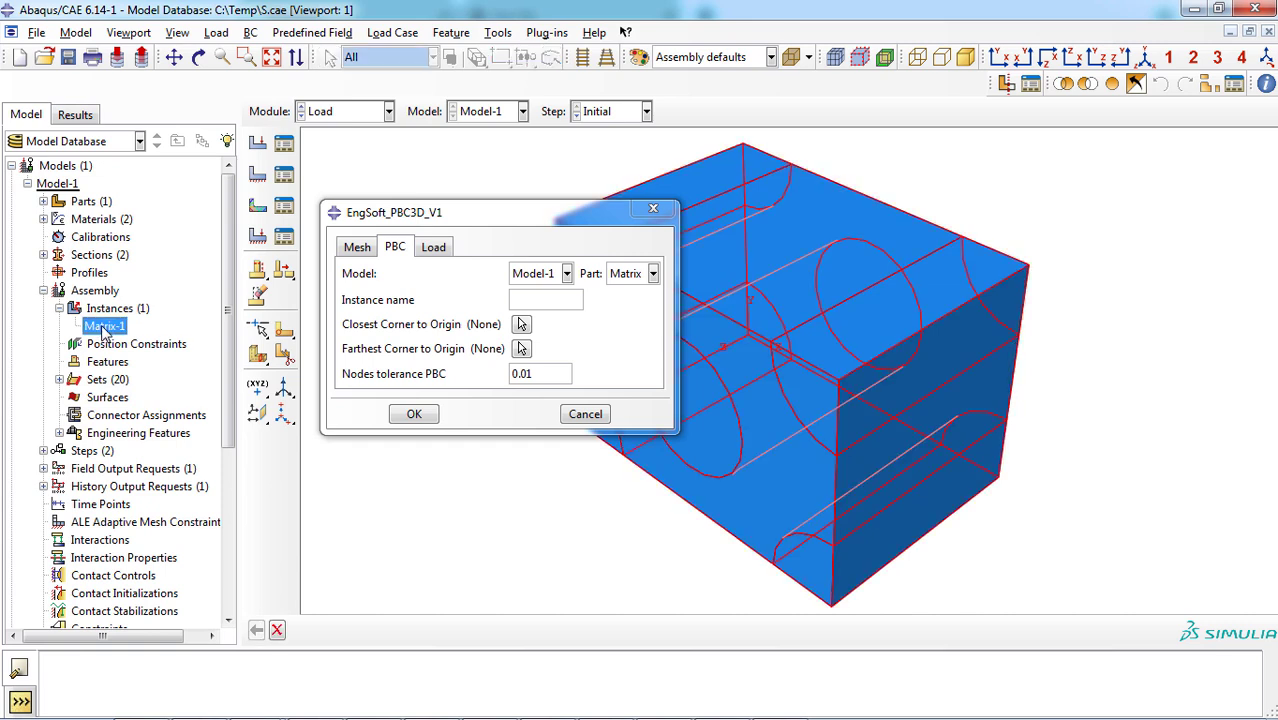
left_click(544, 300)
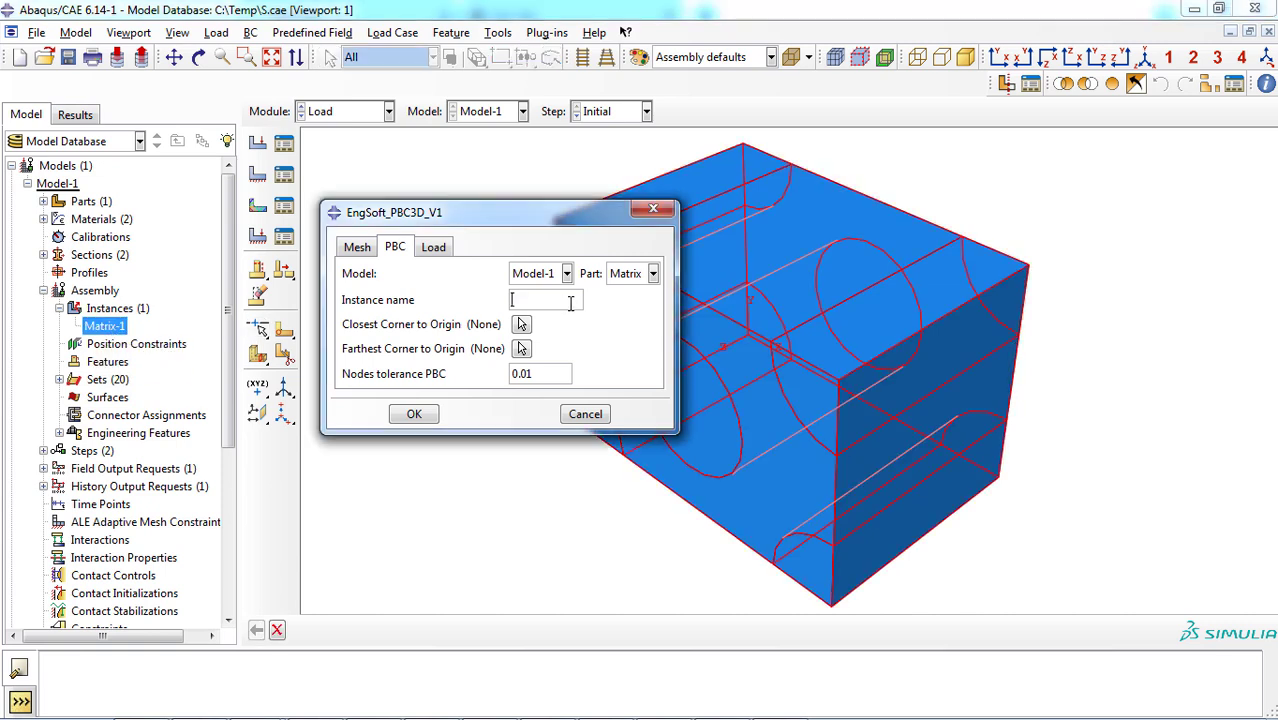
type("Matrix-1")
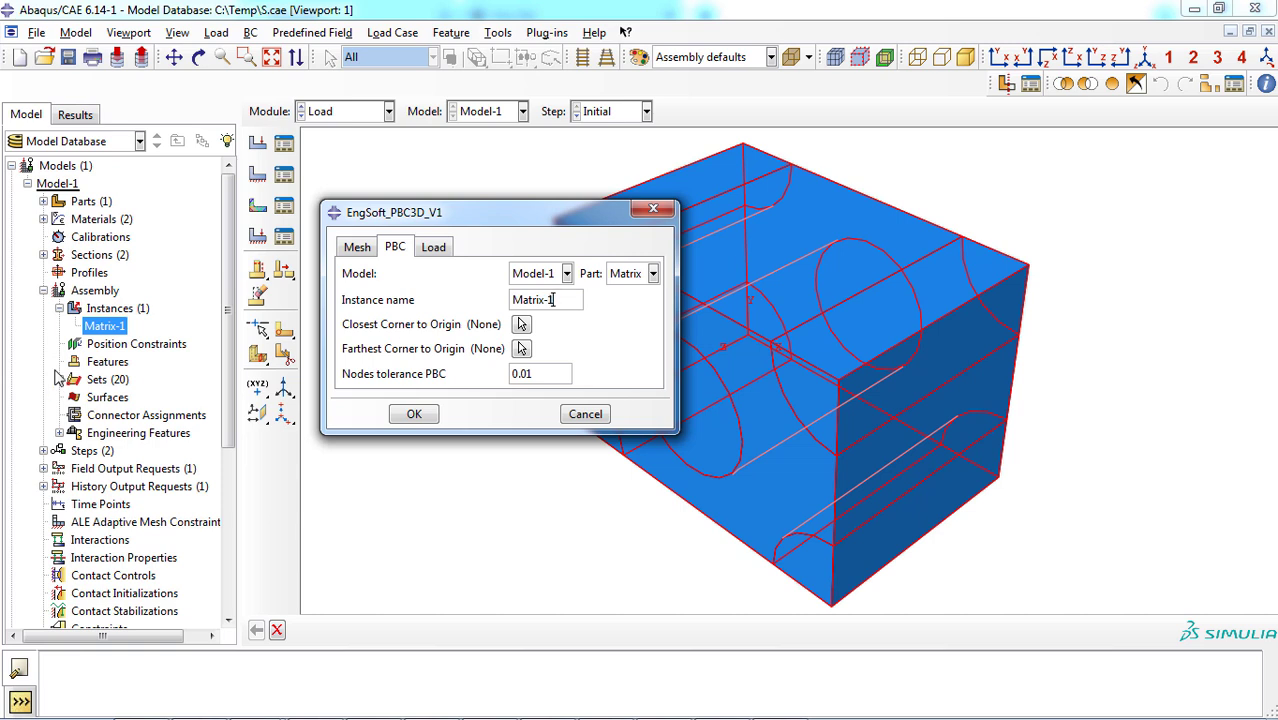
right_click(106, 326)
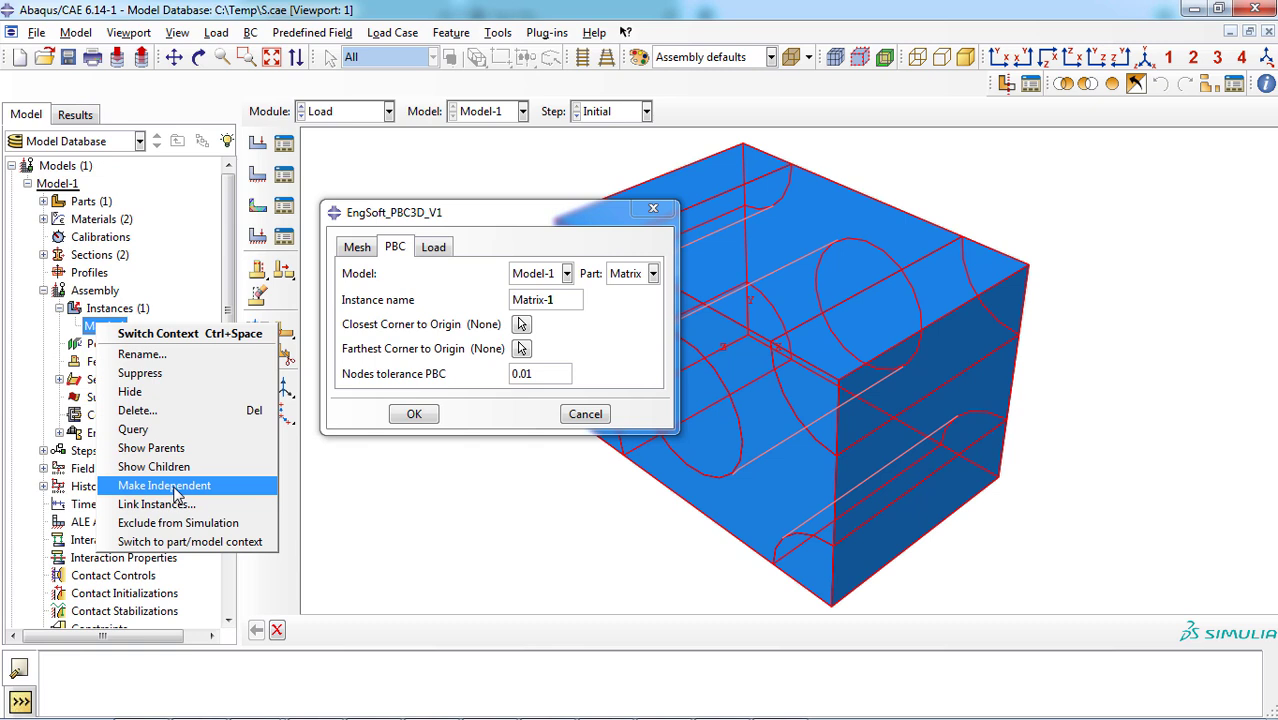
mouse_move(130, 390)
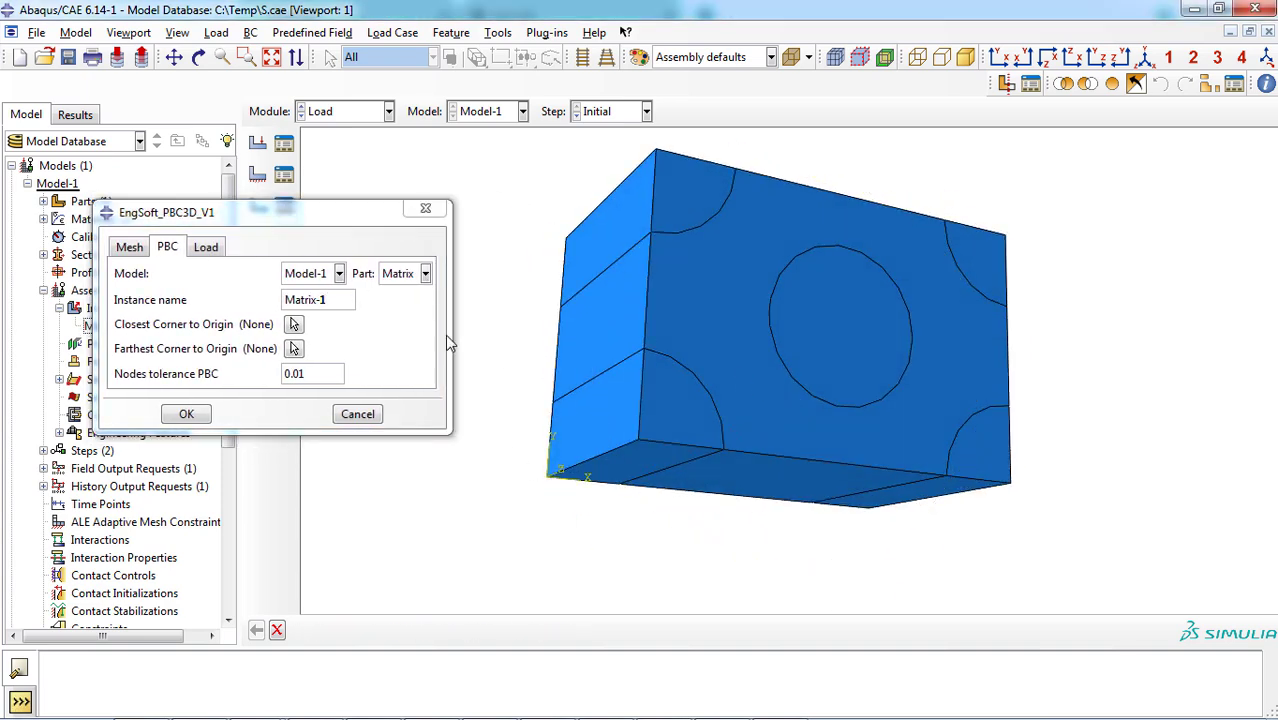
Pick the RVE corners closest to and farthest from the origin, tolerance 0.01
left_click(294, 324)
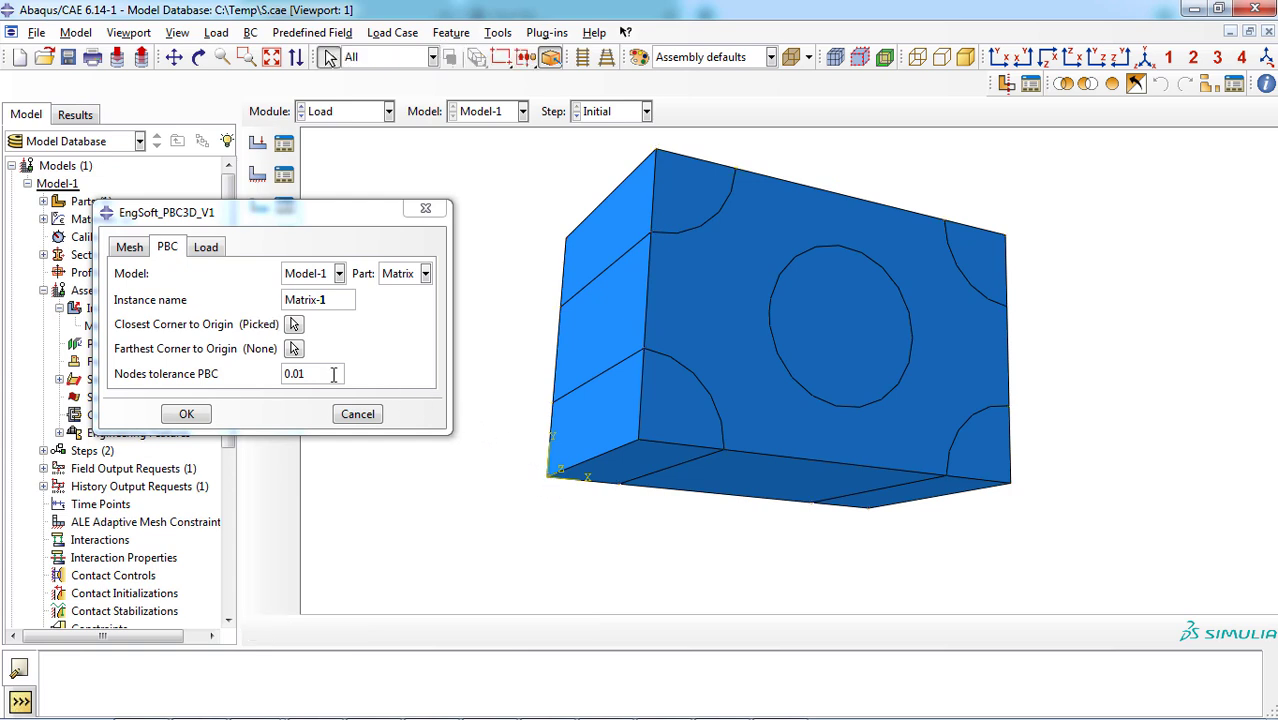
left_click(294, 348)
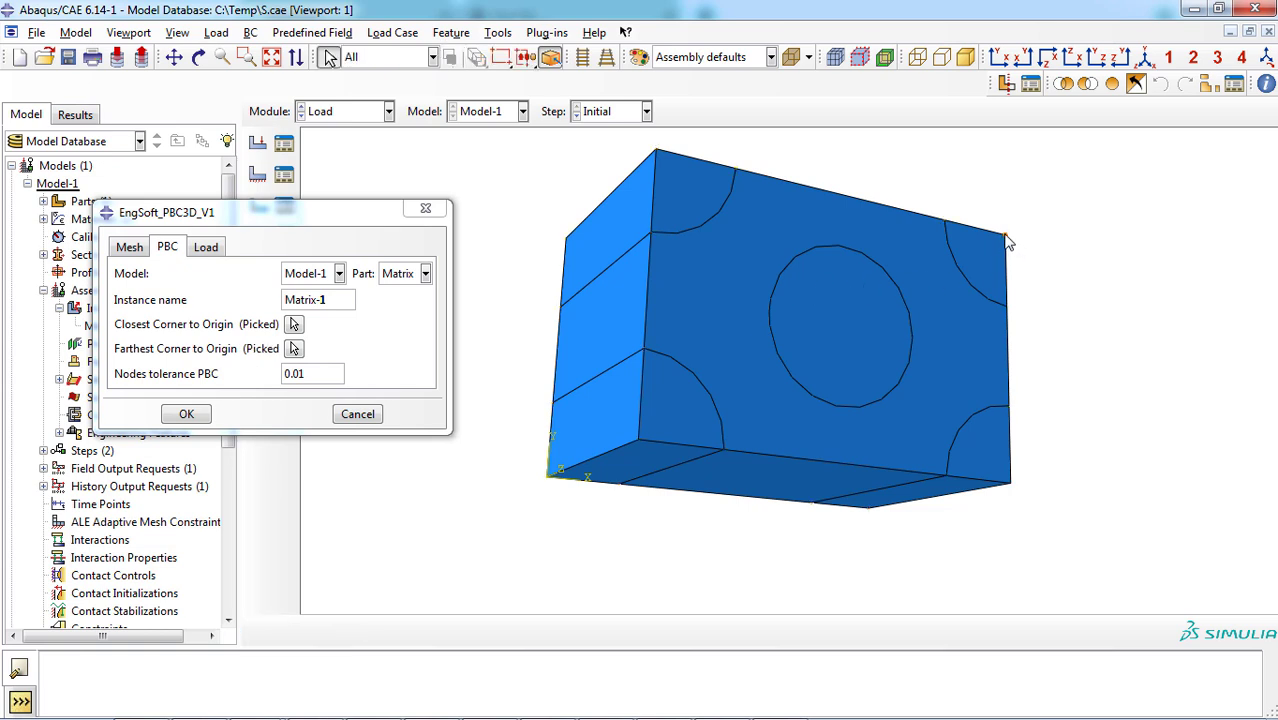
mouse_move(194, 388)
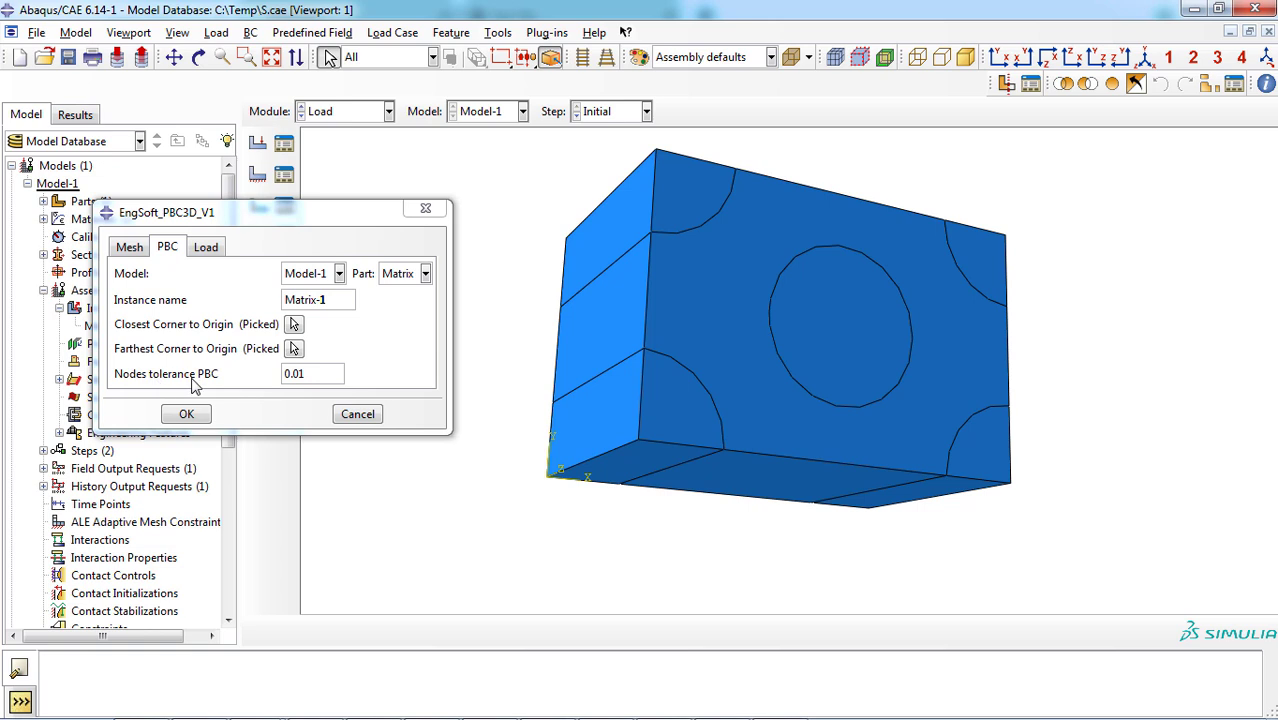
triple_click(312, 374)
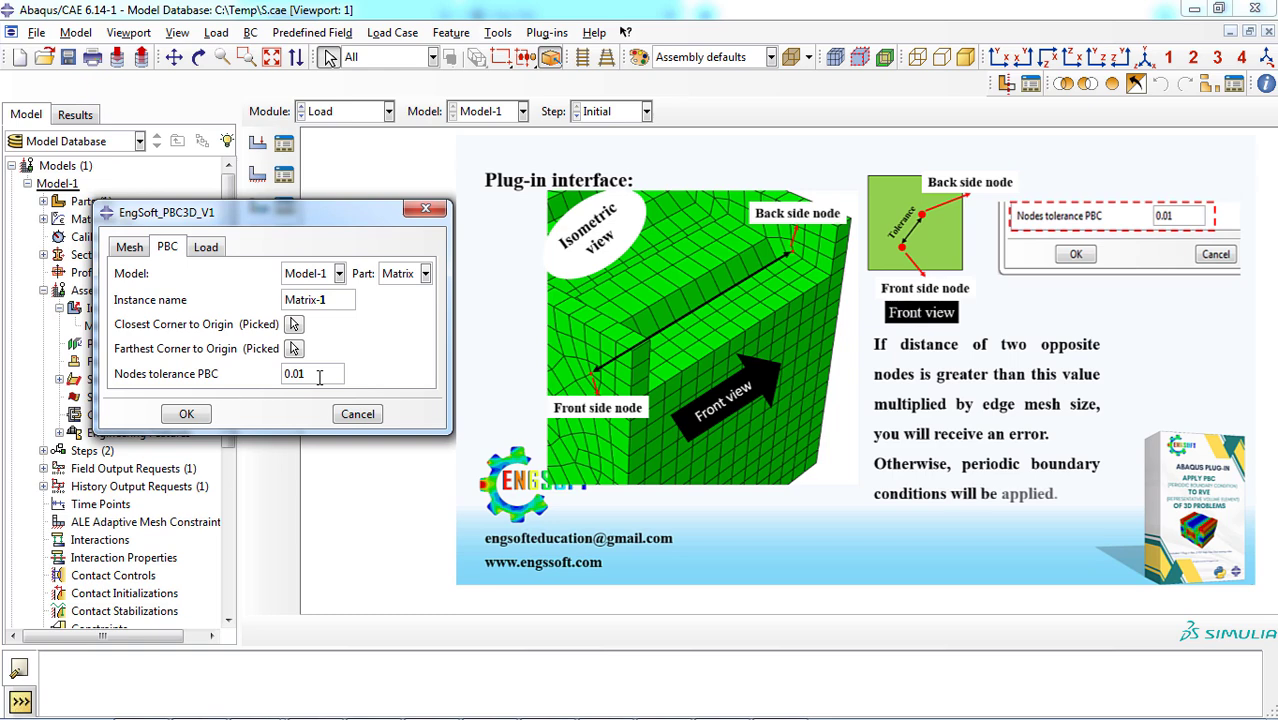
mouse_move(252, 376)
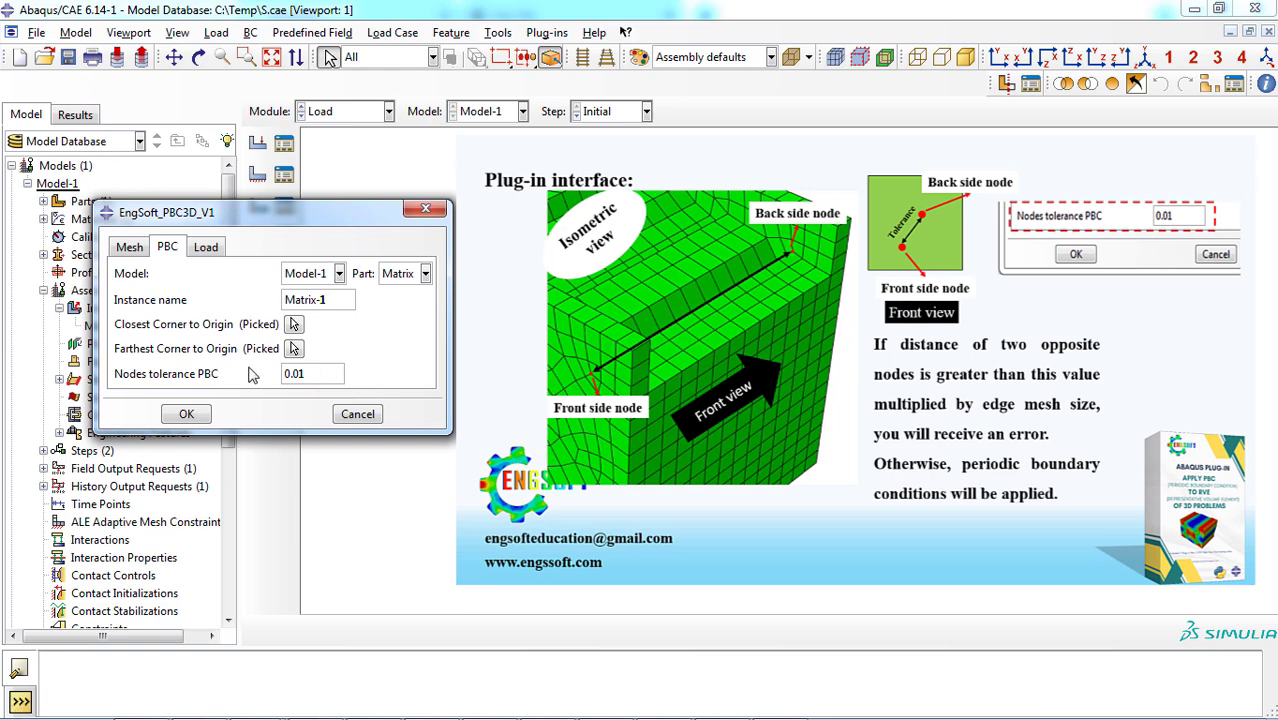
Define a ShearXY load on Step-1 of Model-1 with strain 0.01
left_click(206, 248)
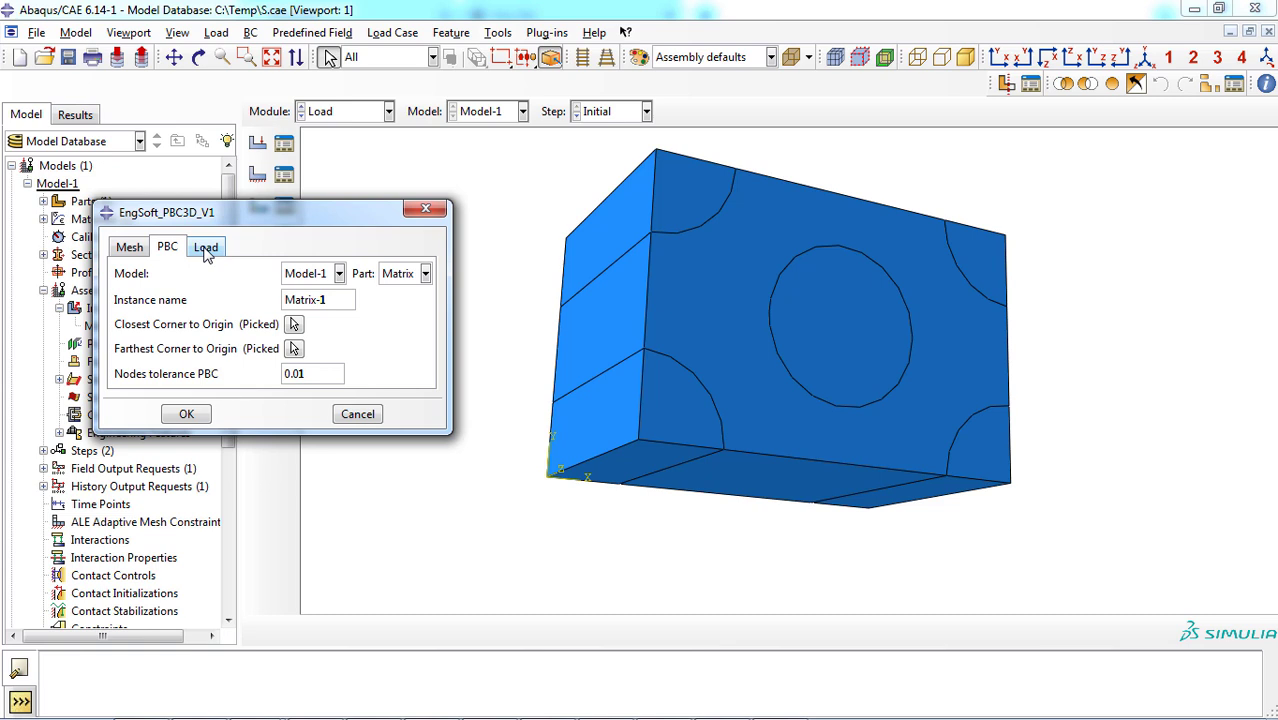
left_click(206, 248)
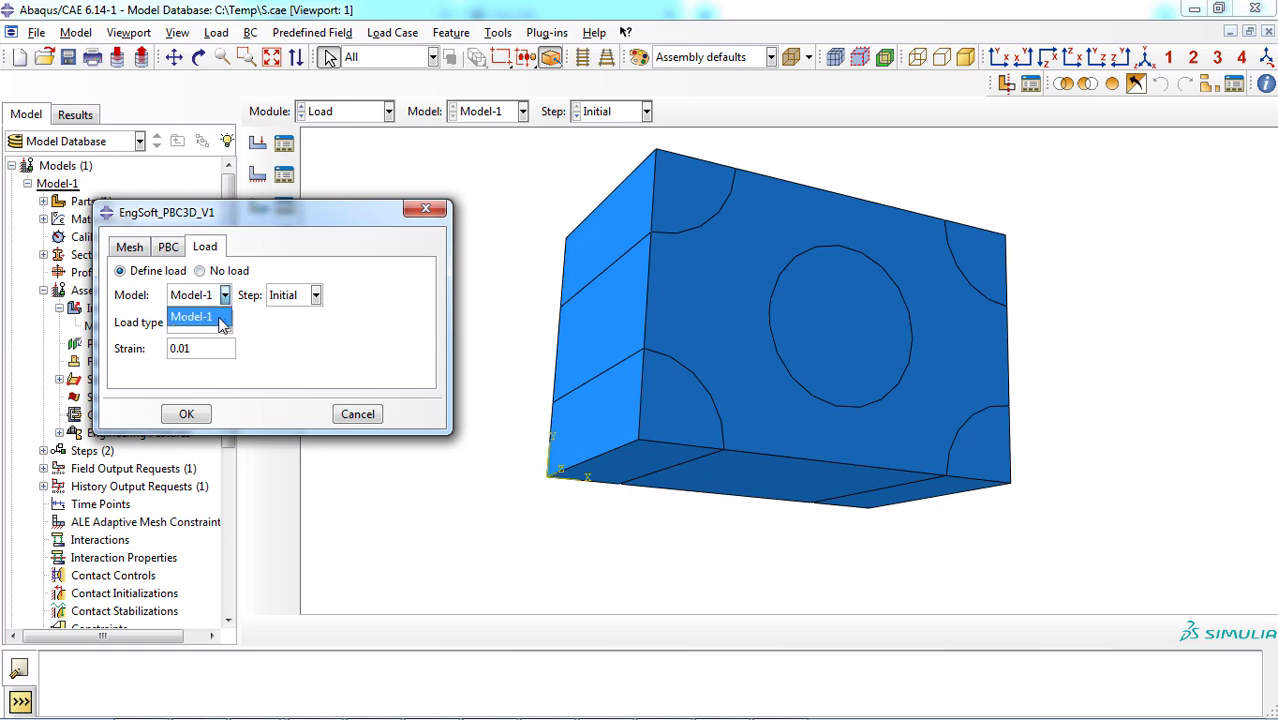
left_click(316, 294)
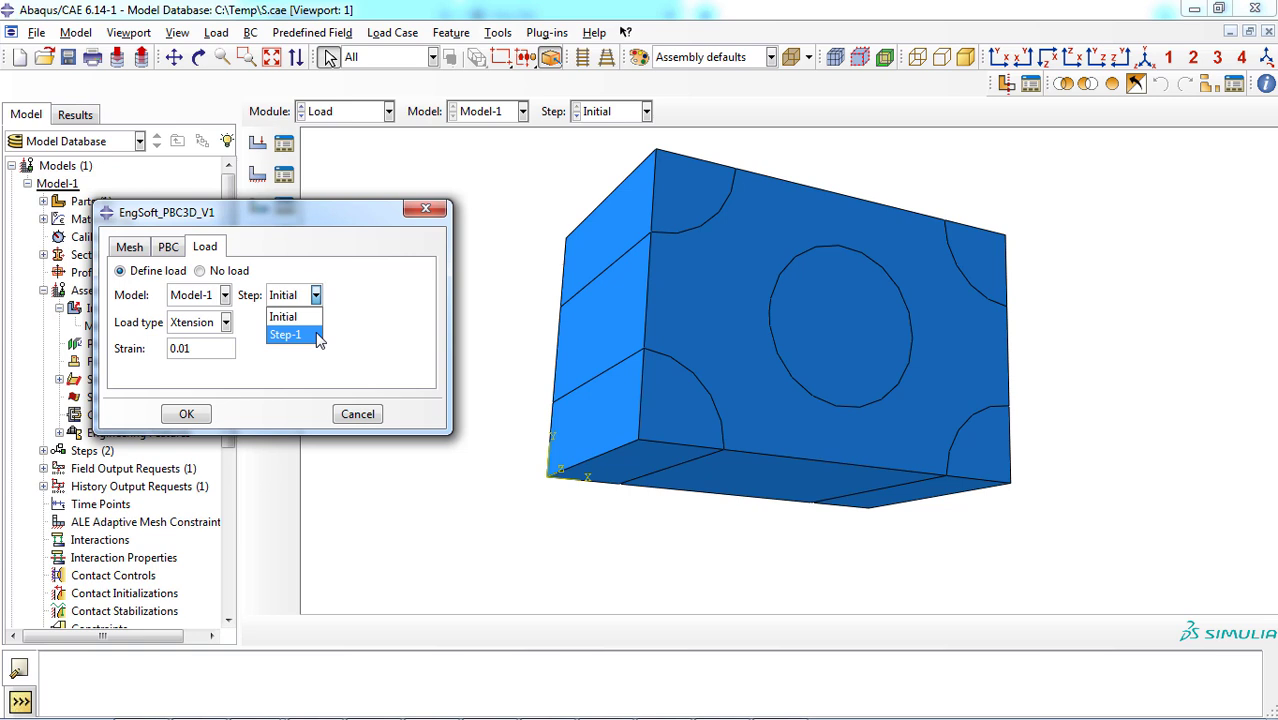
left_click(286, 334)
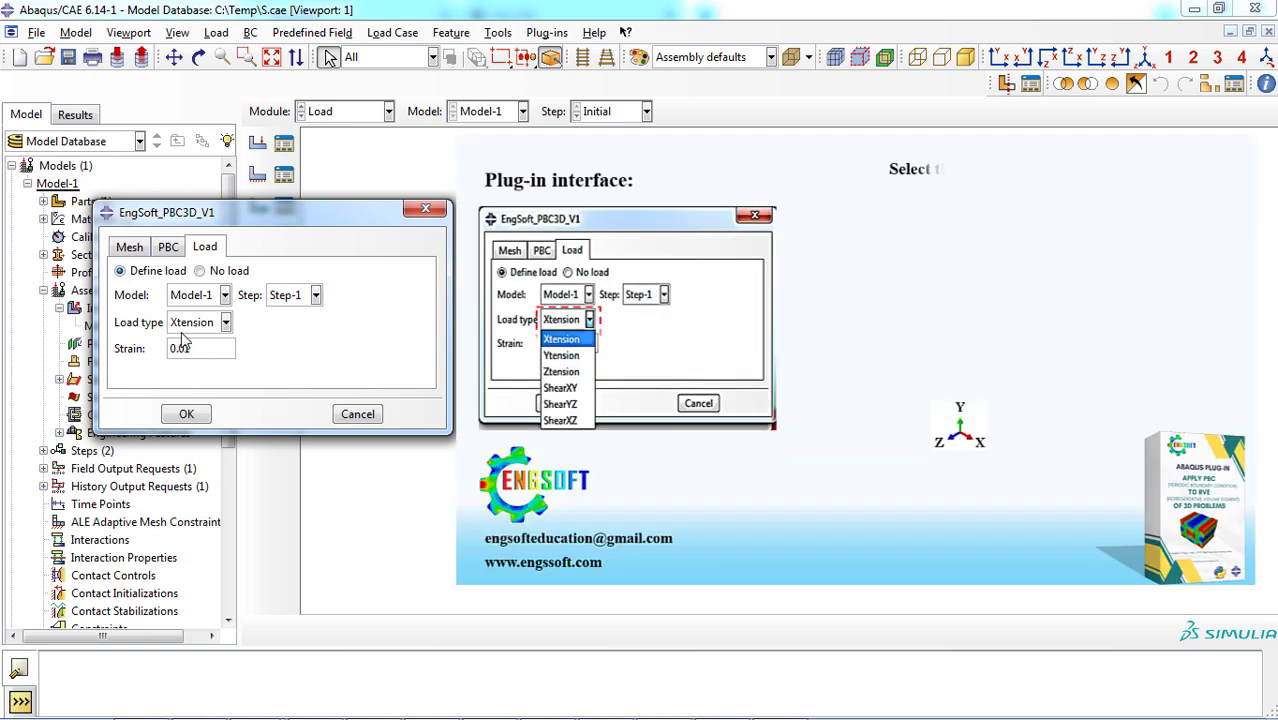
left_click(226, 322)
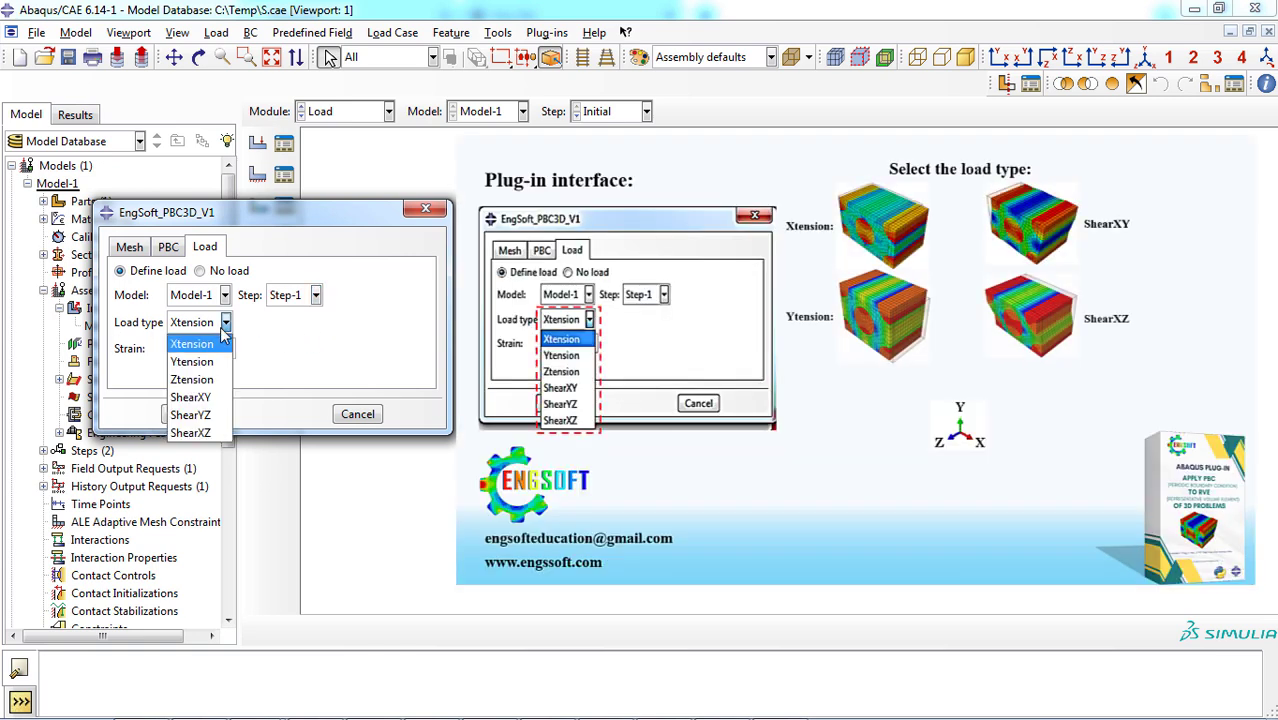
mouse_move(192, 414)
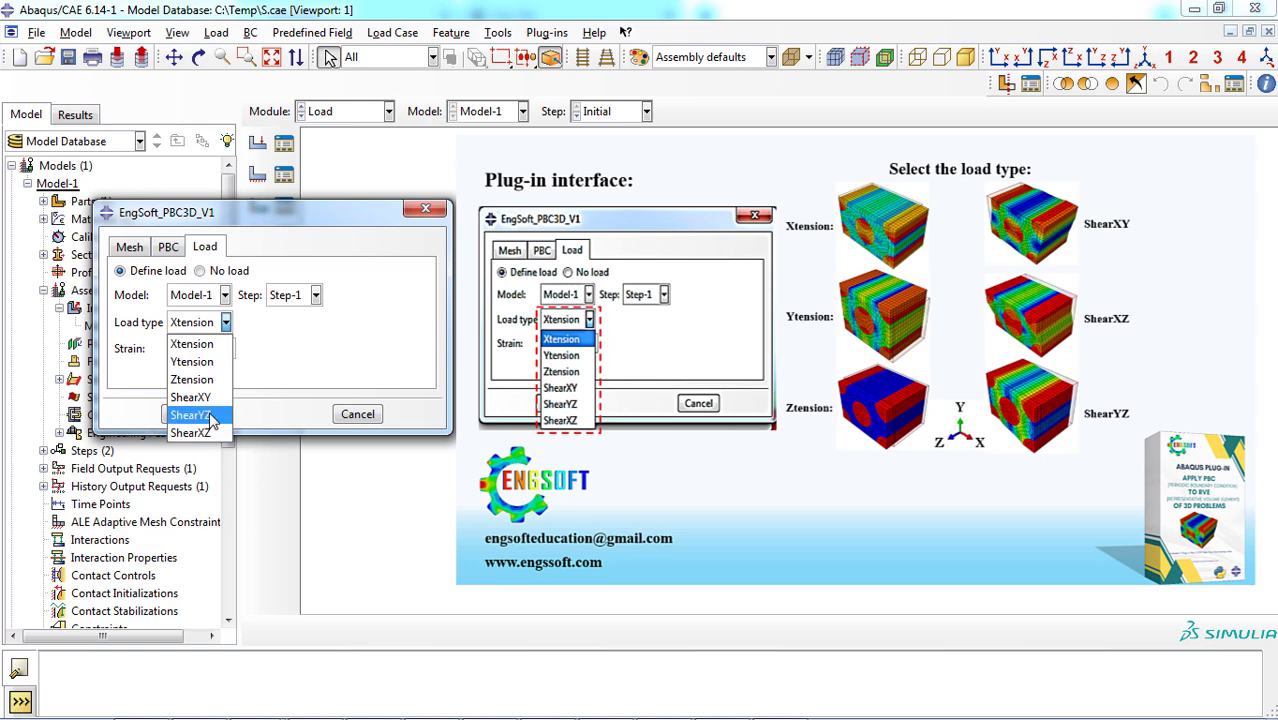
mouse_move(192, 396)
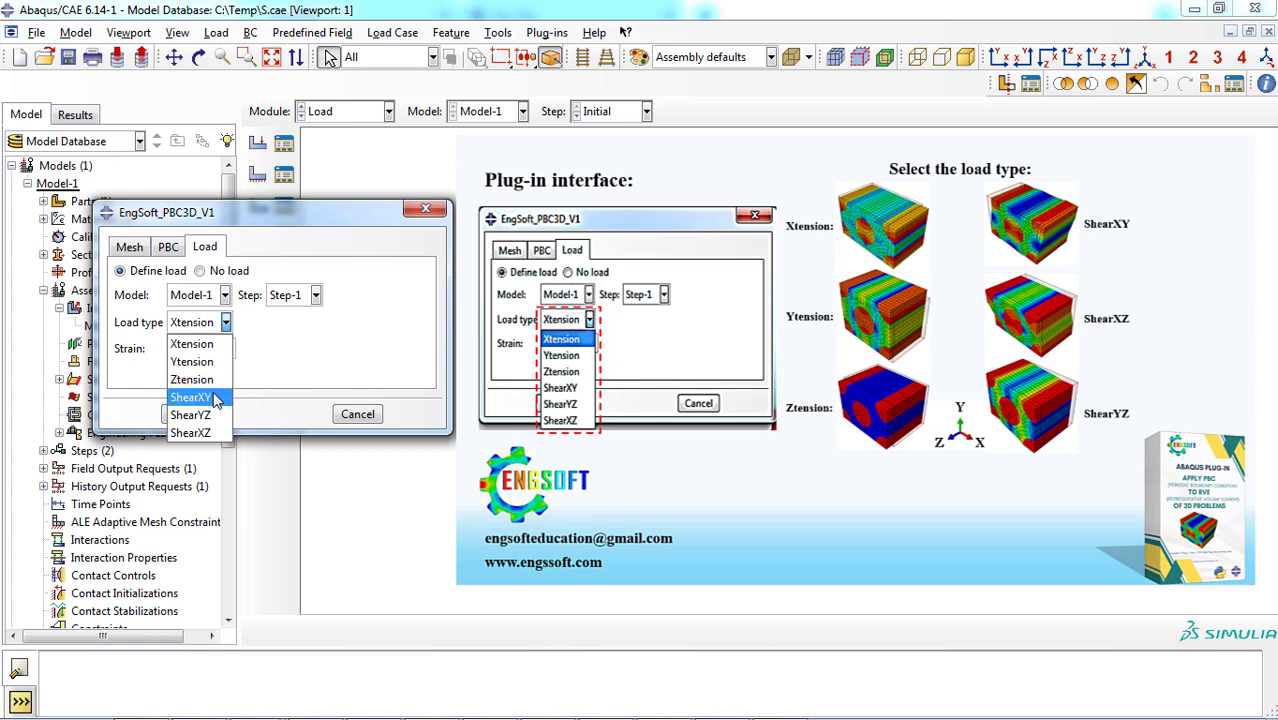
left_click(190, 396)
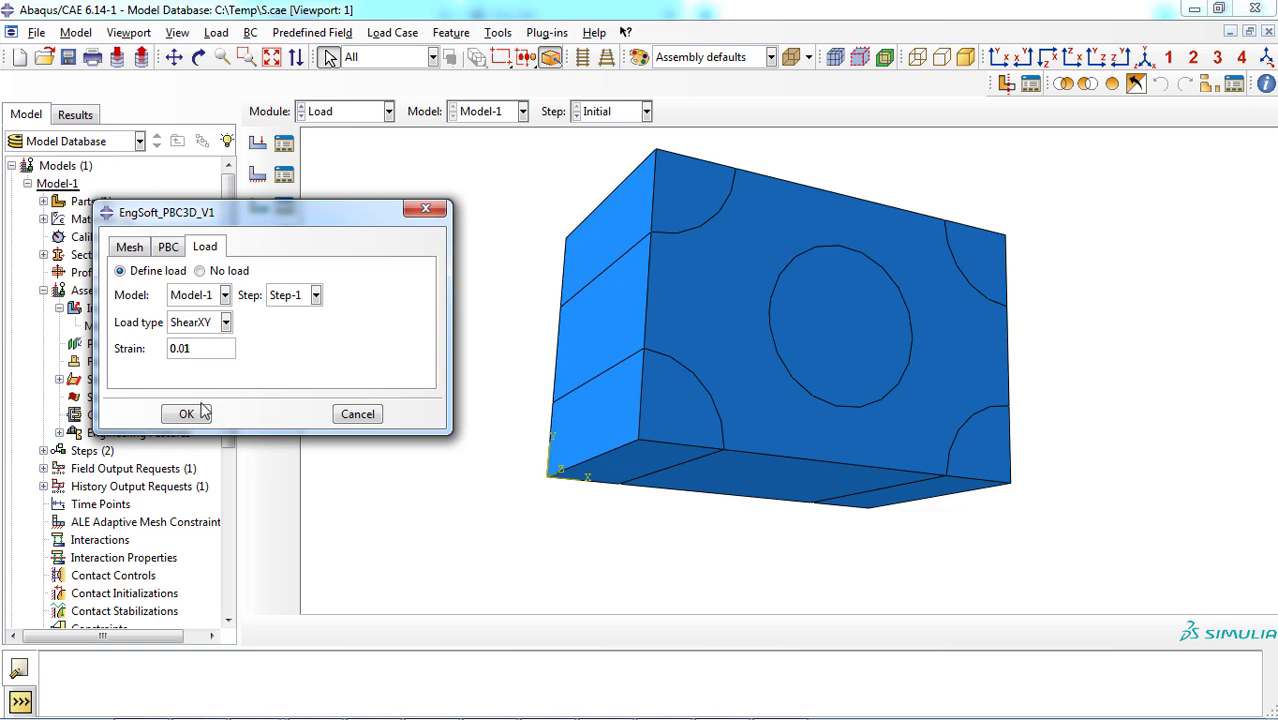
Run the plug-in, dismiss the left-right node tolerance error and return to the PBC settings
left_click(186, 414)
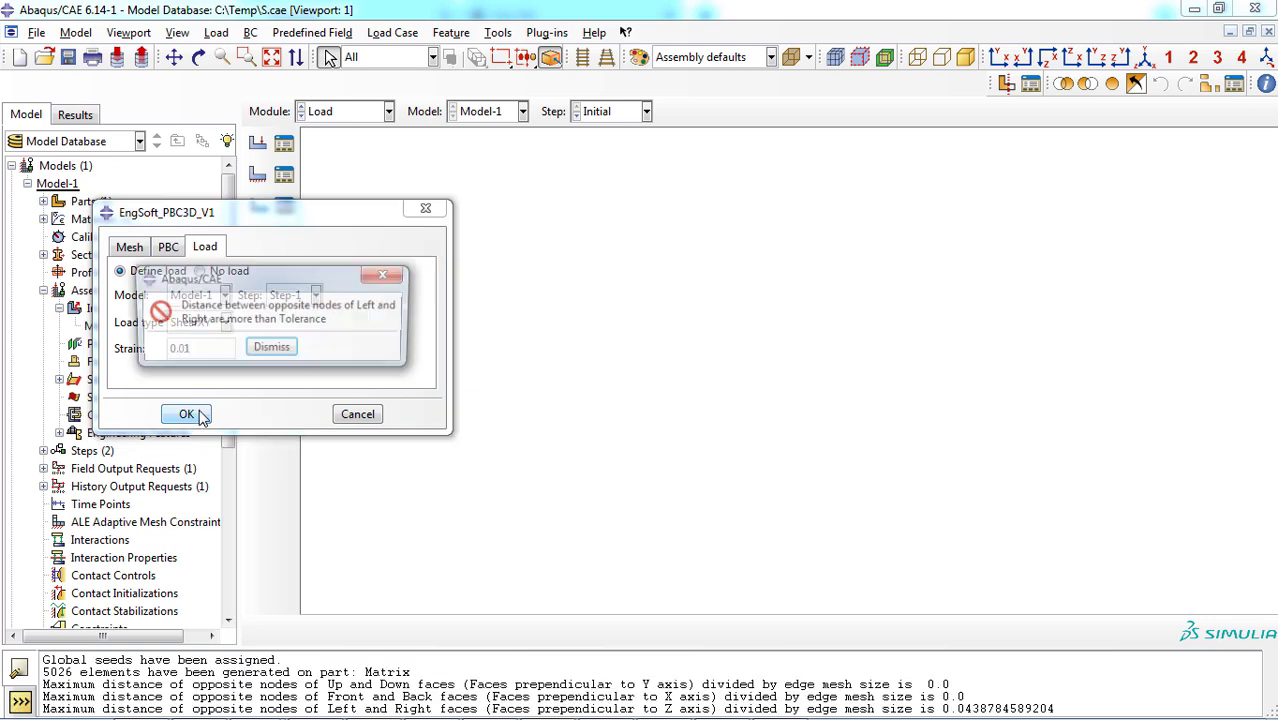
left_click(186, 414)
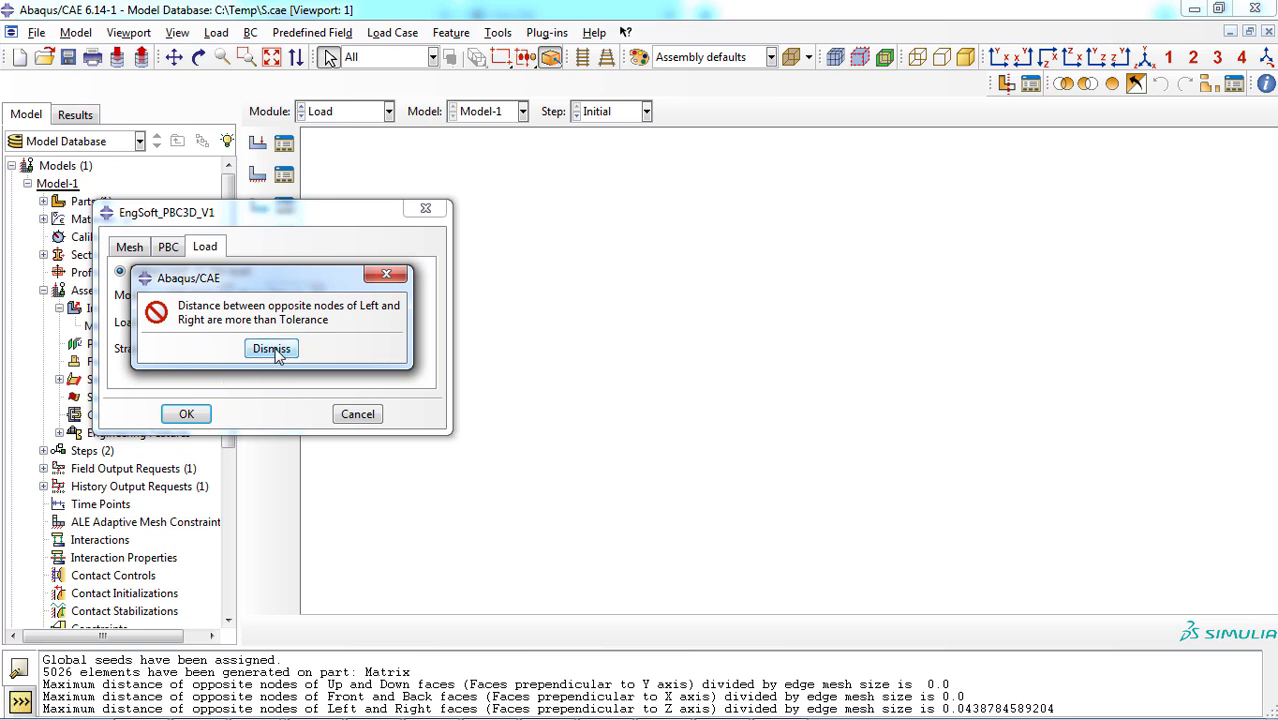
left_click(272, 348)
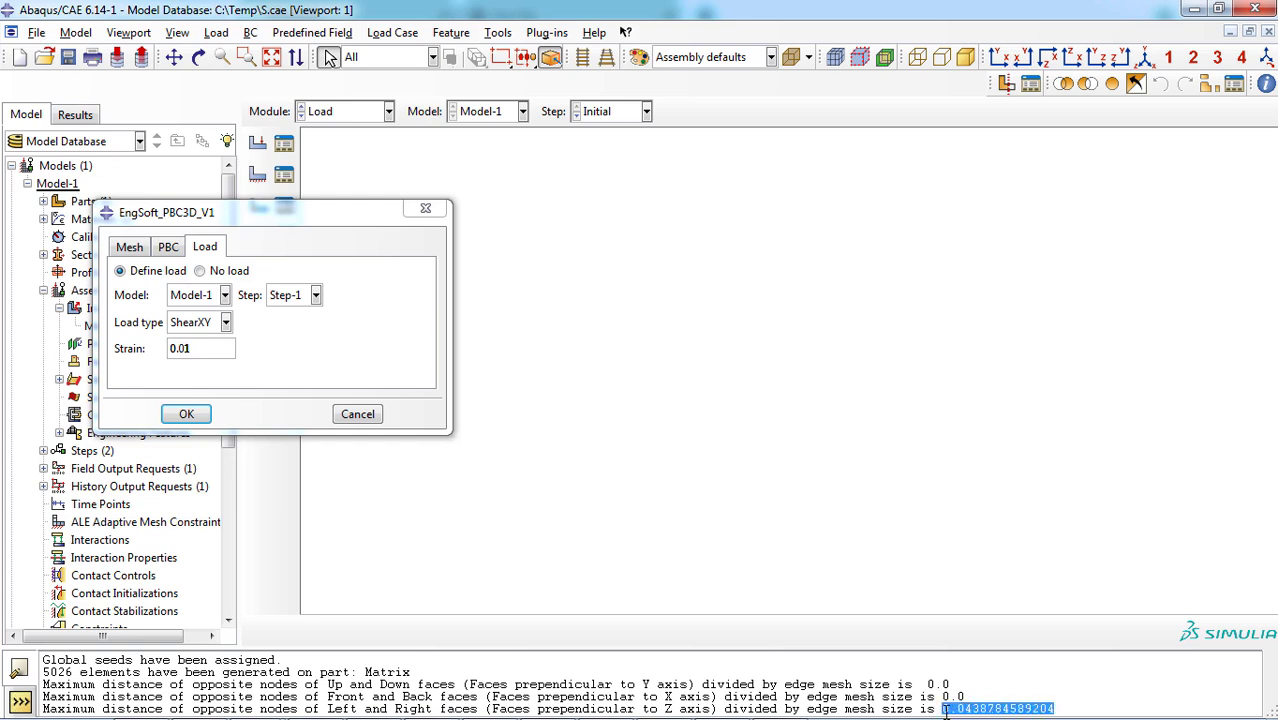
left_click(168, 246)
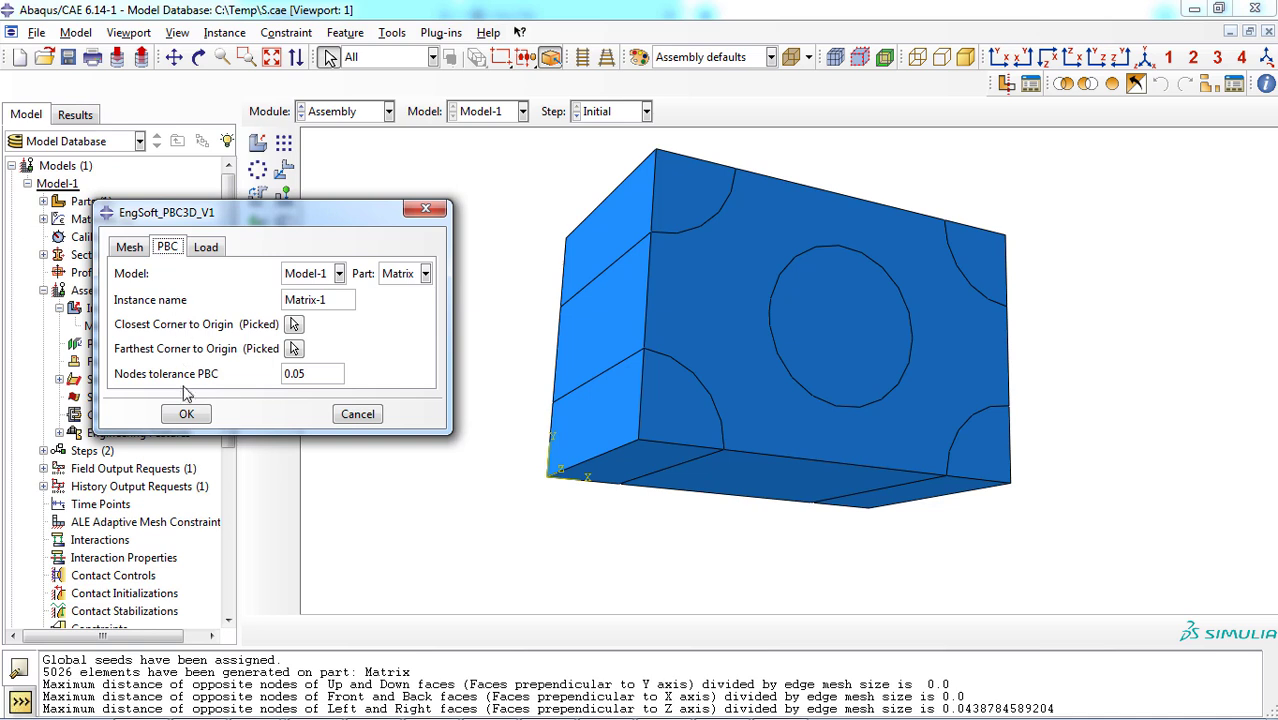
Apply the periodic boundary conditions and inspect XMove_LUB's U1/U2 displacements
left_click(184, 414)
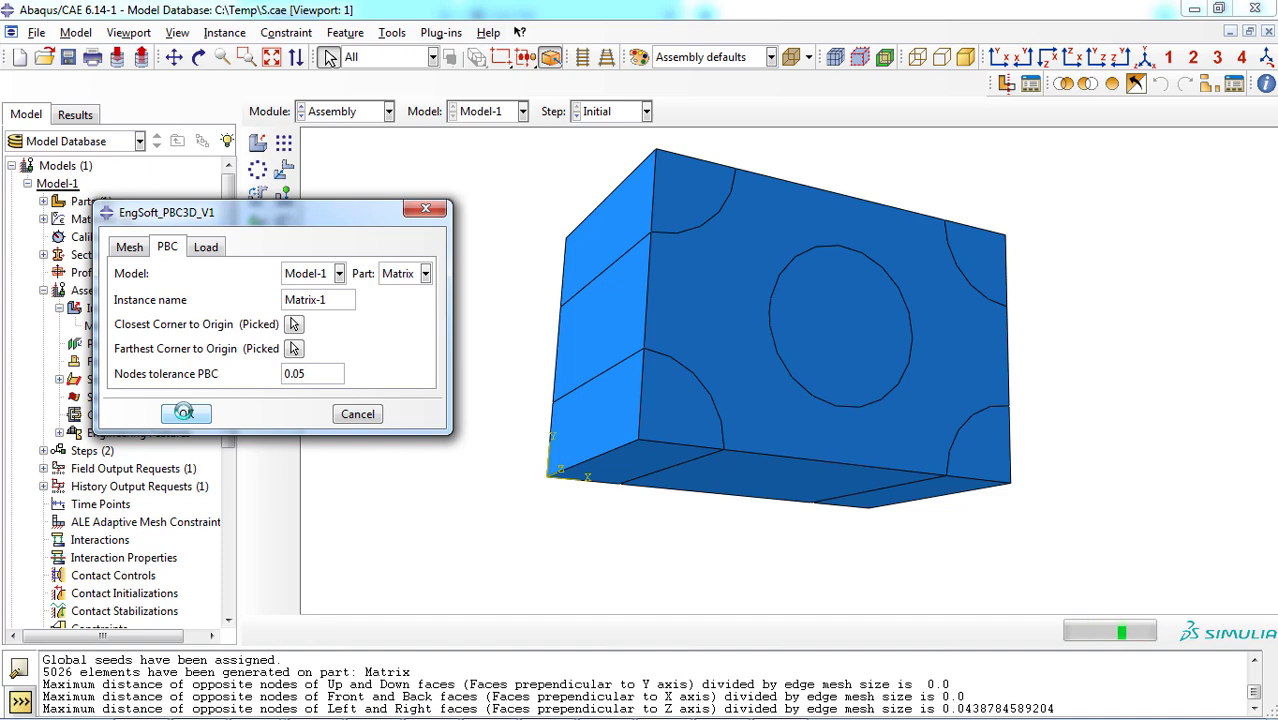
left_click(184, 412)
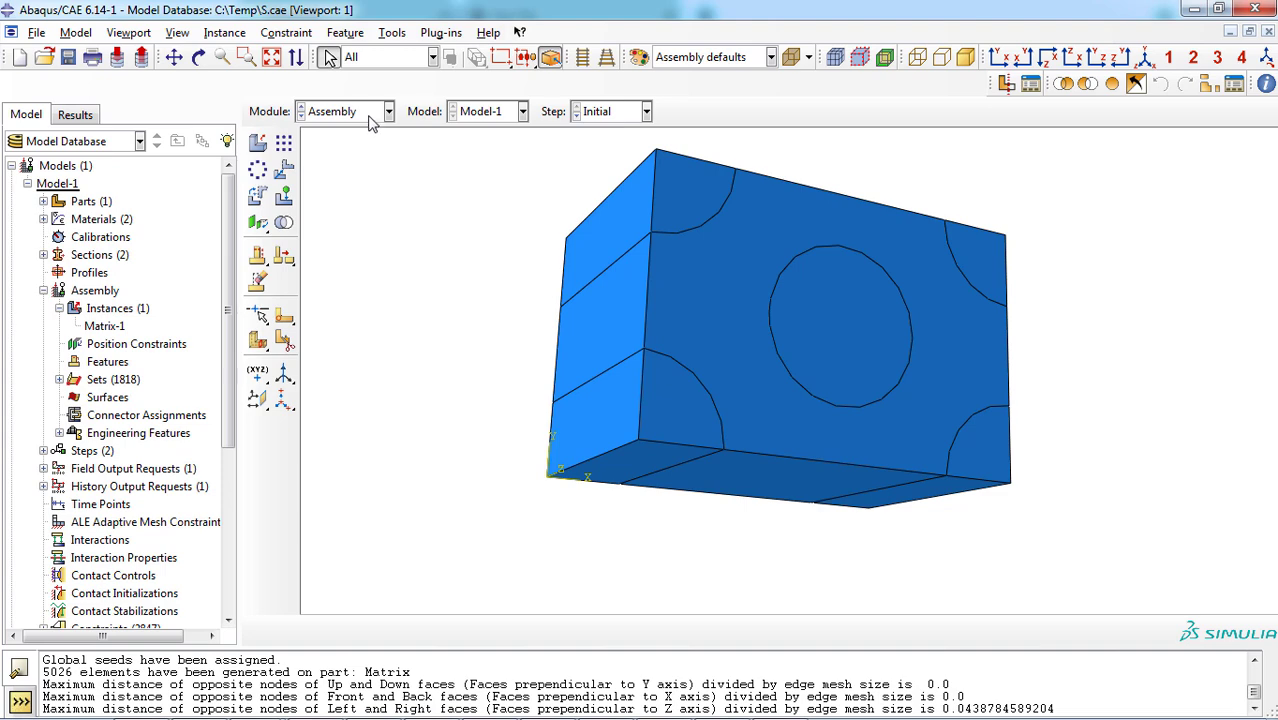
left_click(388, 112)
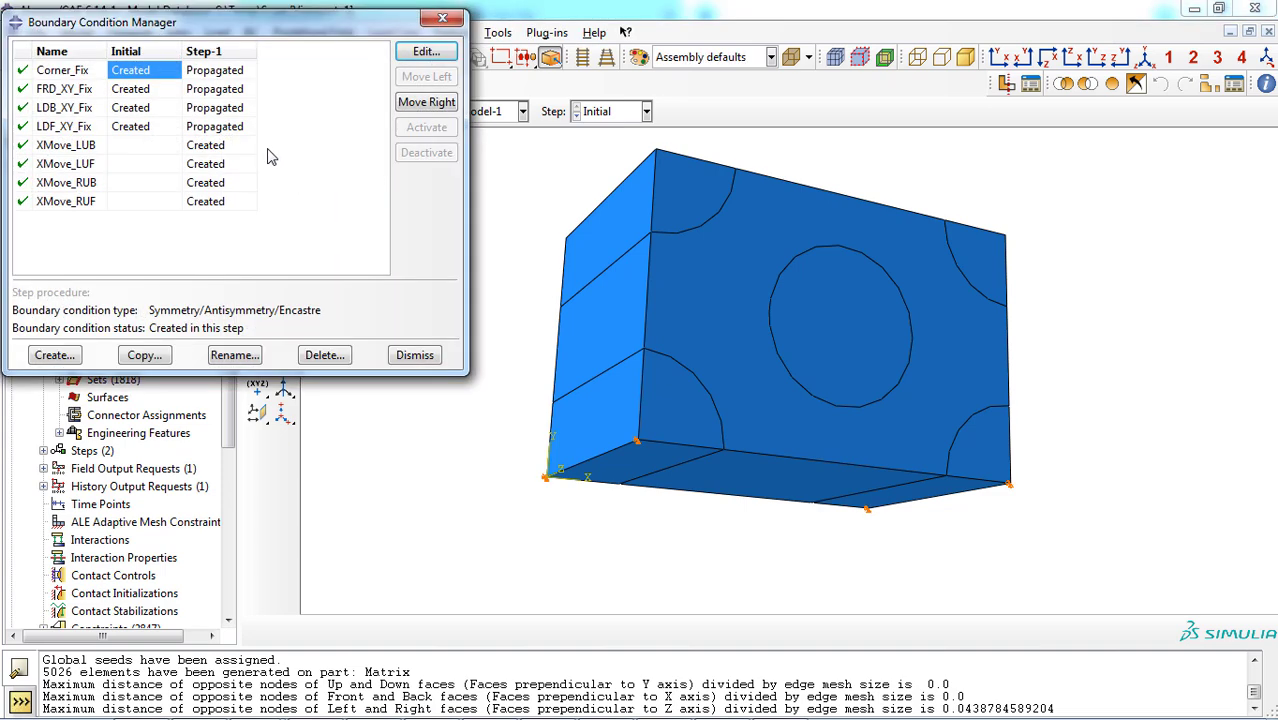
left_click(424, 52)
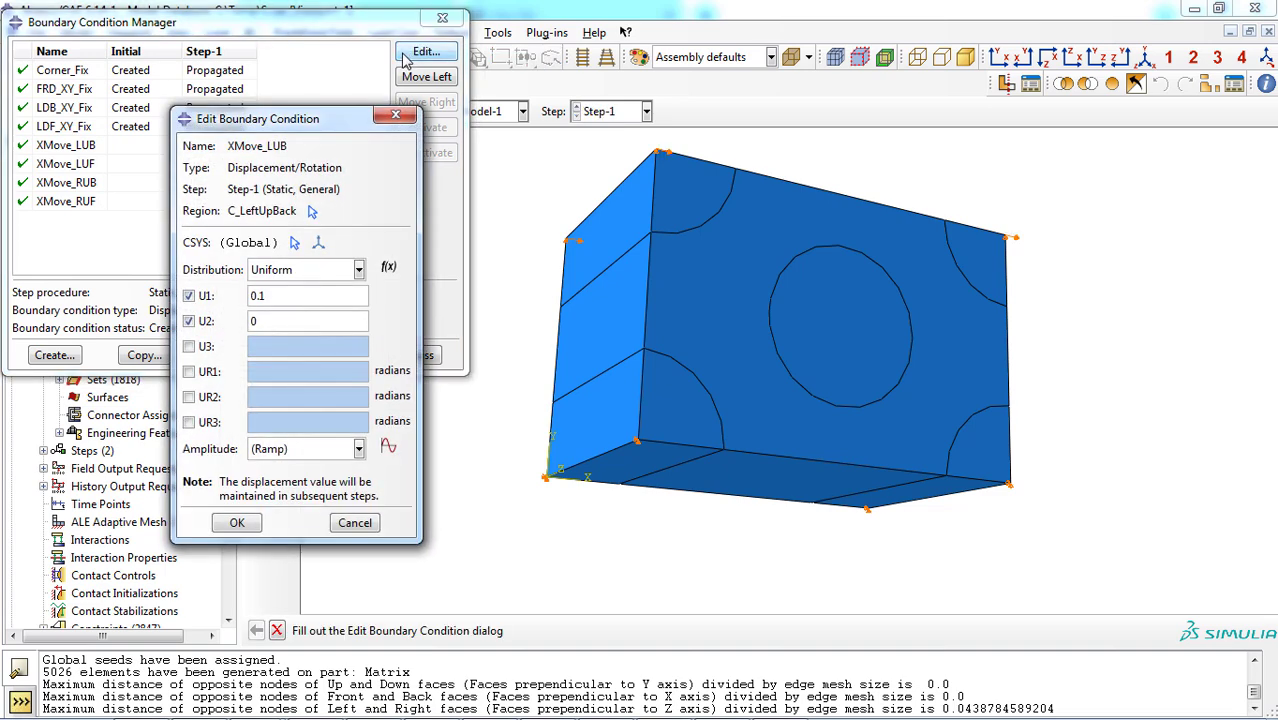
left_click(238, 522)
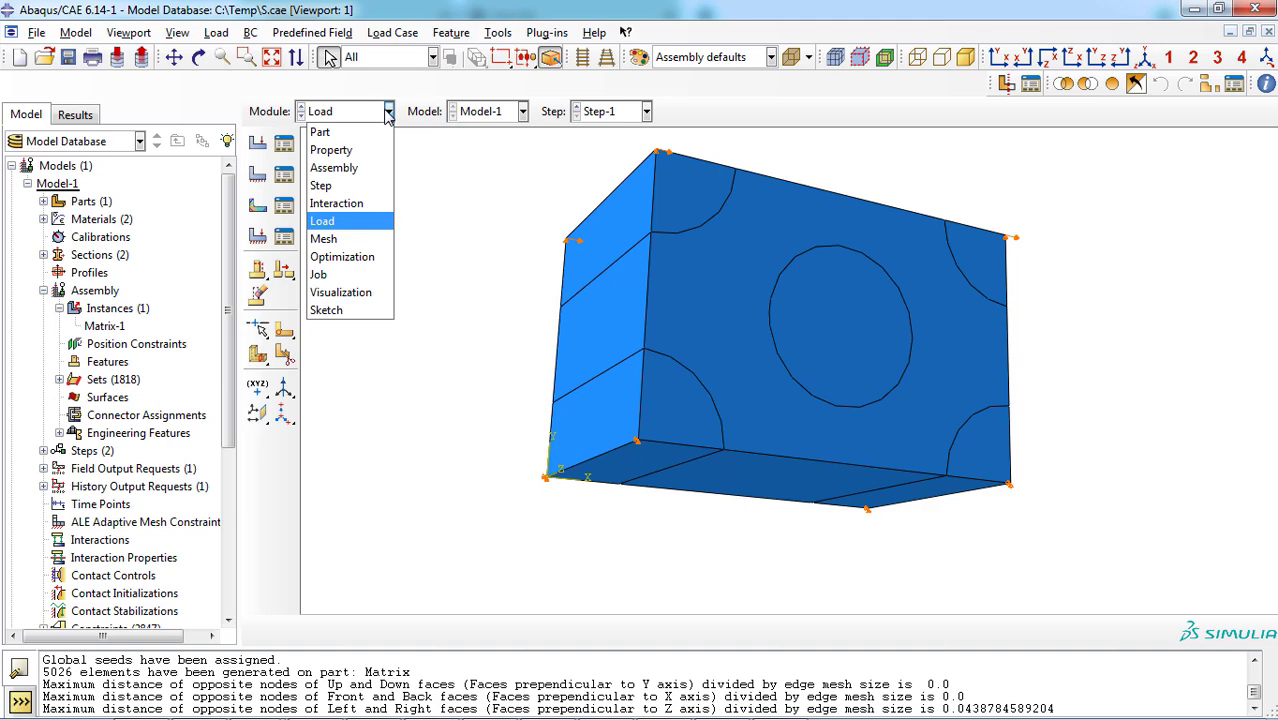
left_click(336, 204)
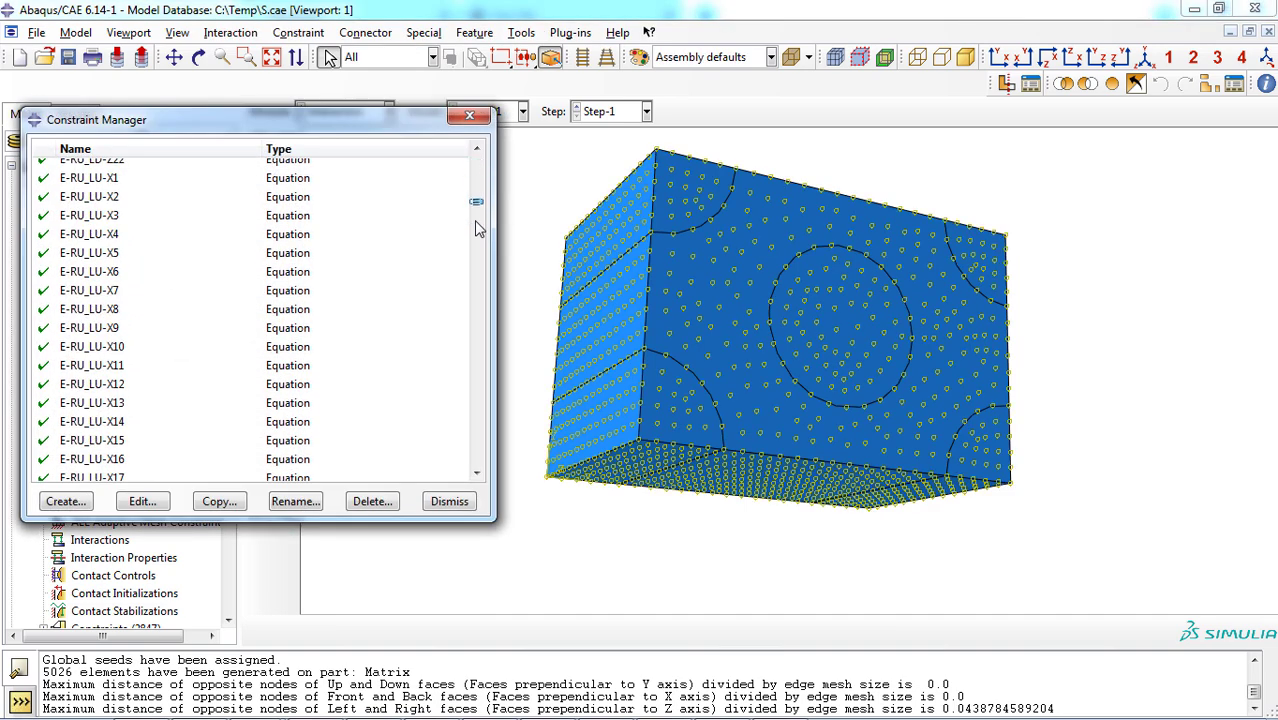
Review the 2847 equation constraints, then move through Mesh to the Job module
scroll("down", 3)
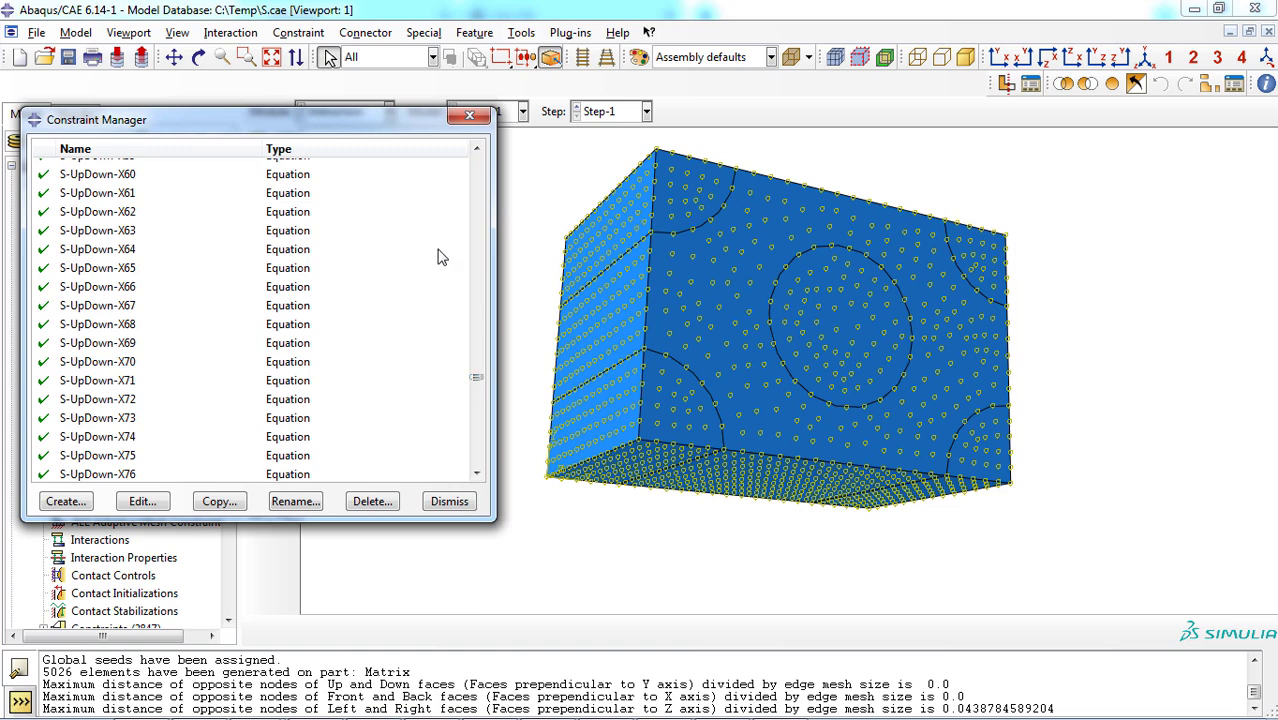
left_click(96, 380)
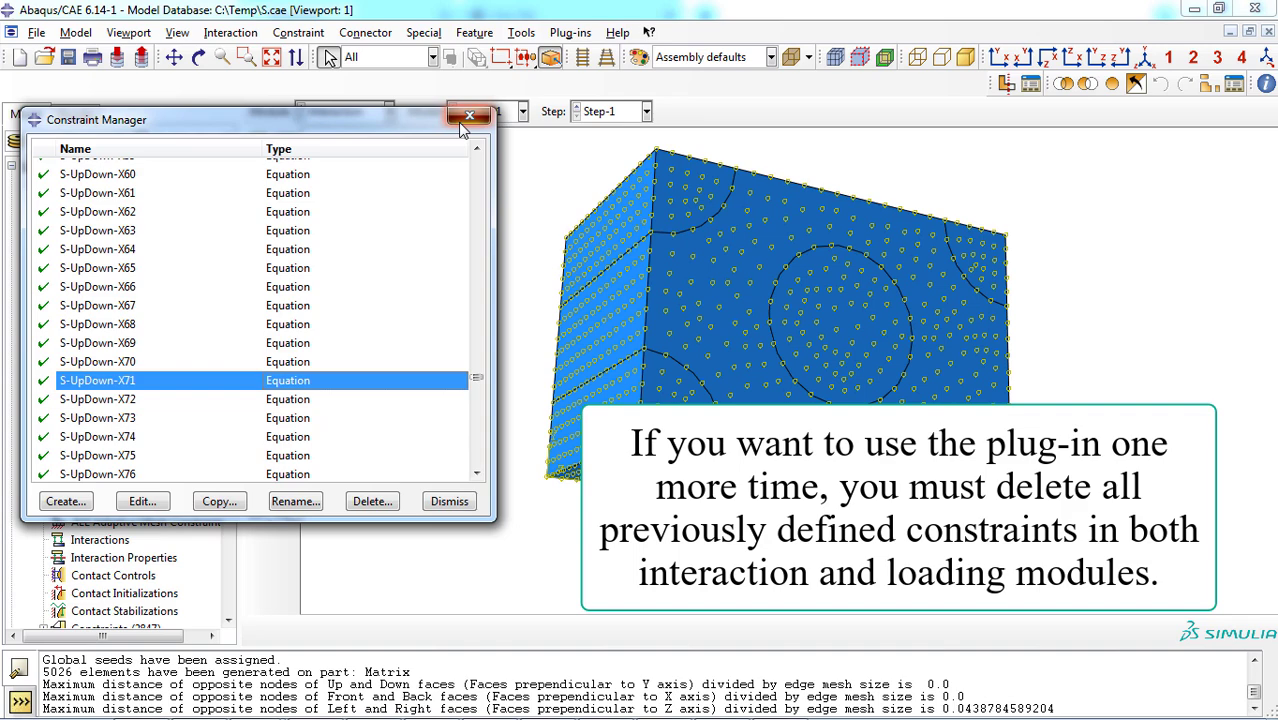
left_click(470, 114)
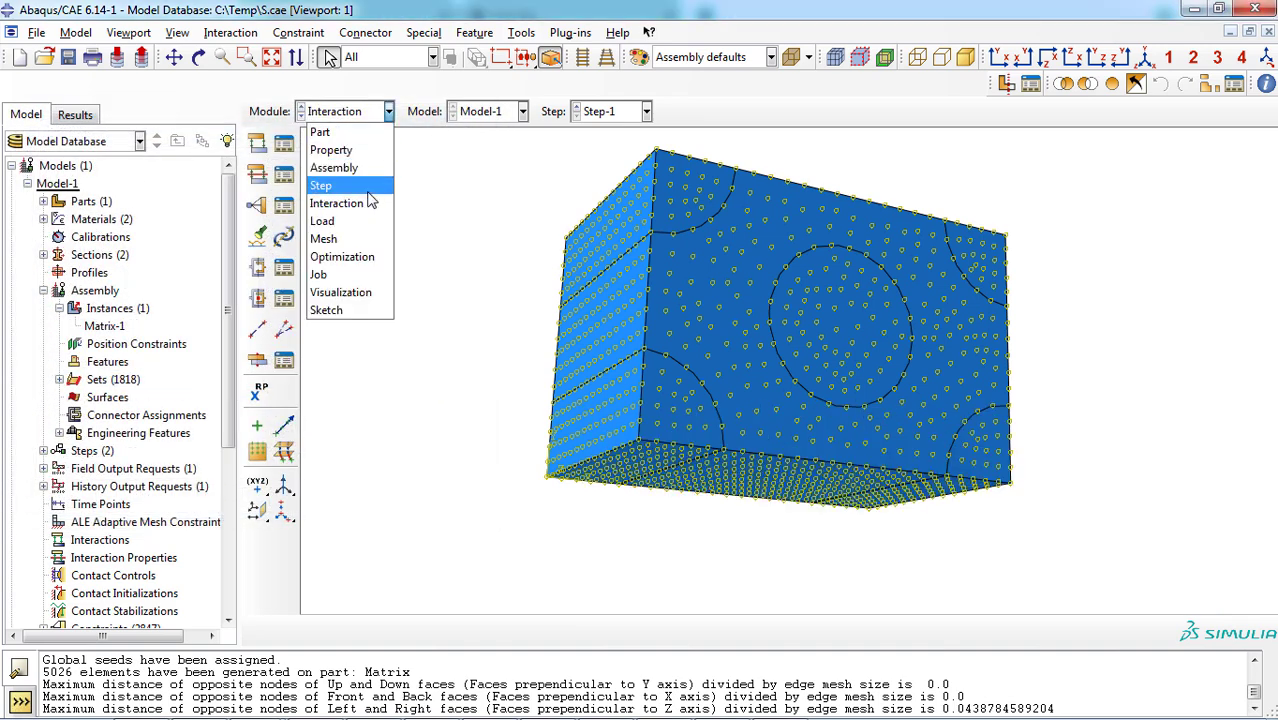
left_click(324, 238)
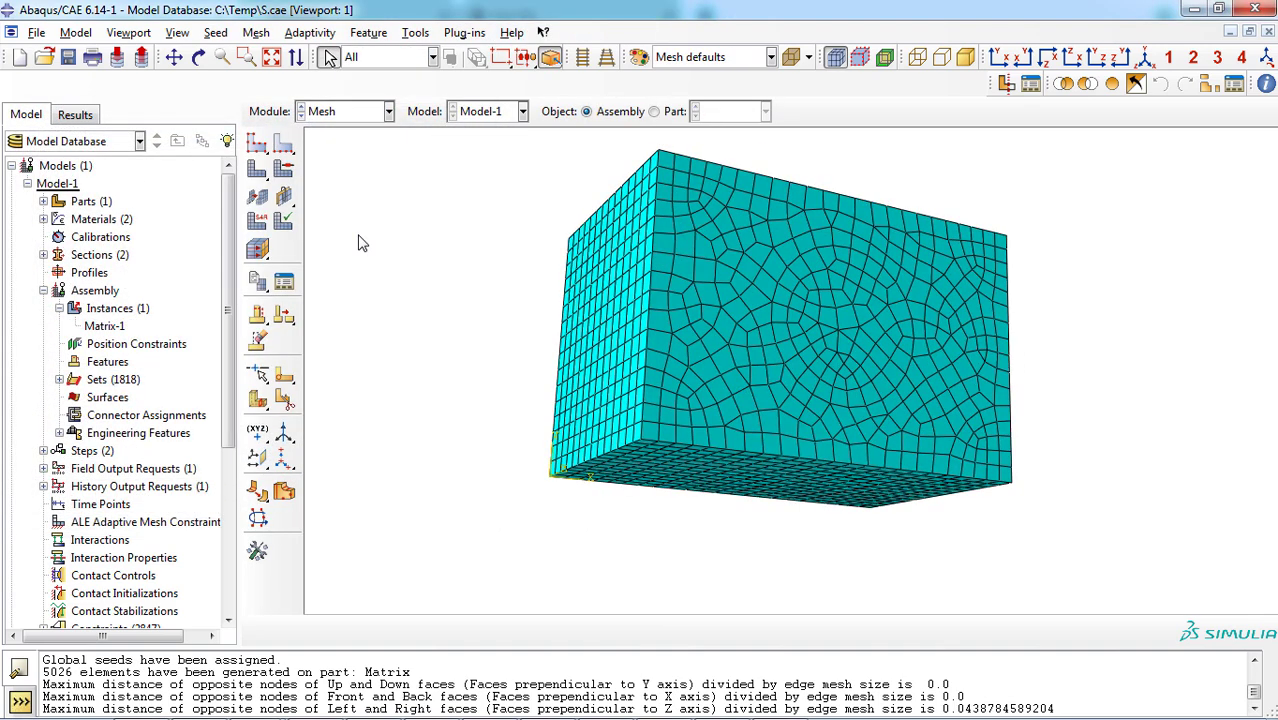
left_click(388, 112)
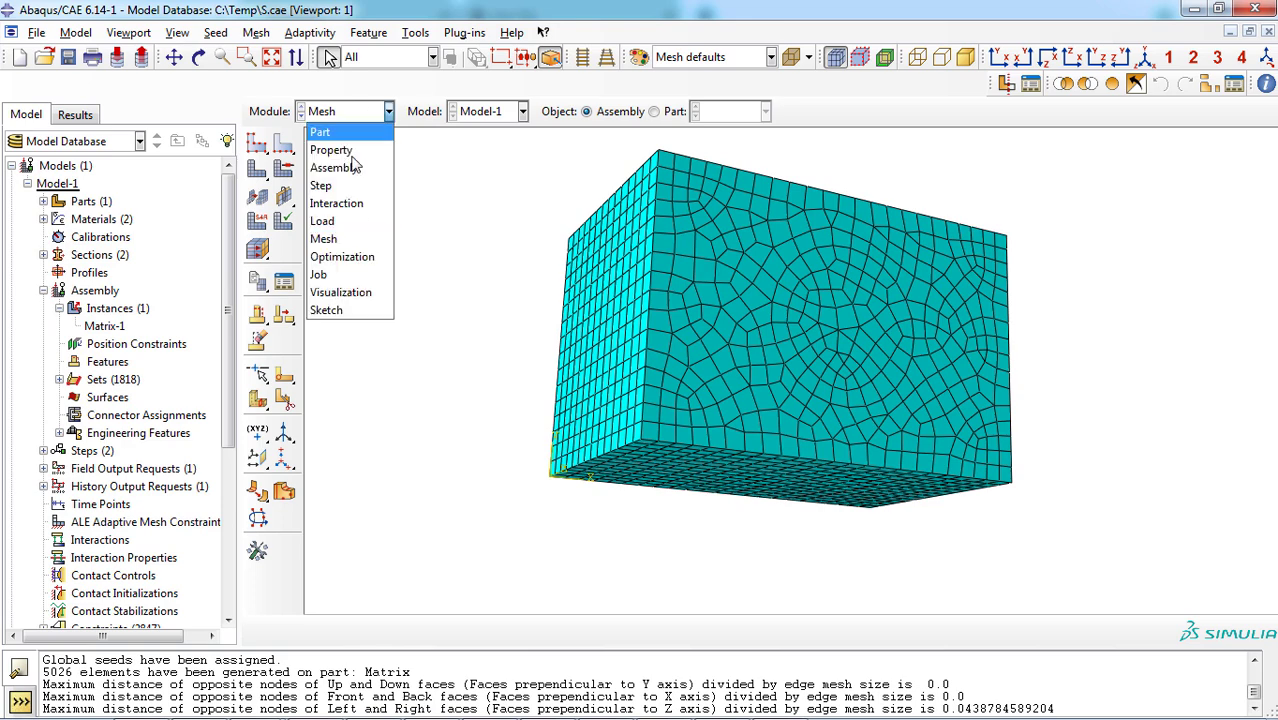
left_click(318, 274)
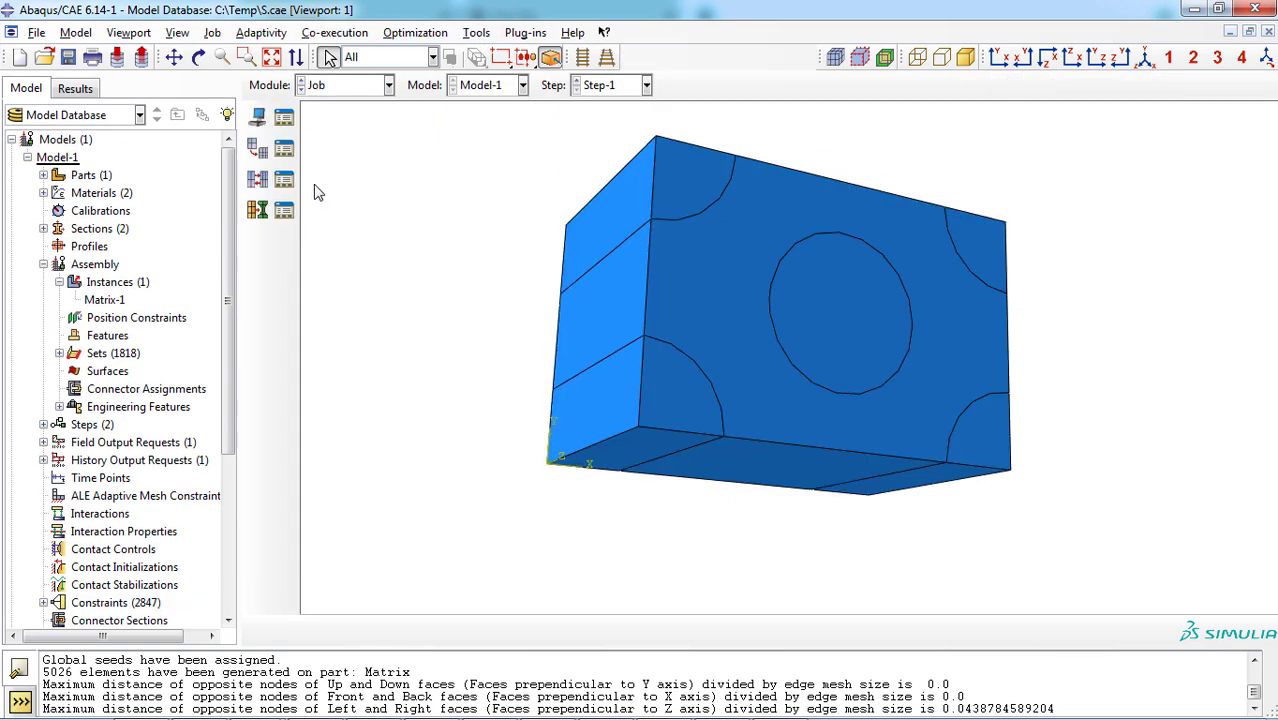
Submit the RVE_Loading job and plot Mises stress contours on the deformed shape
left_click(284, 120)
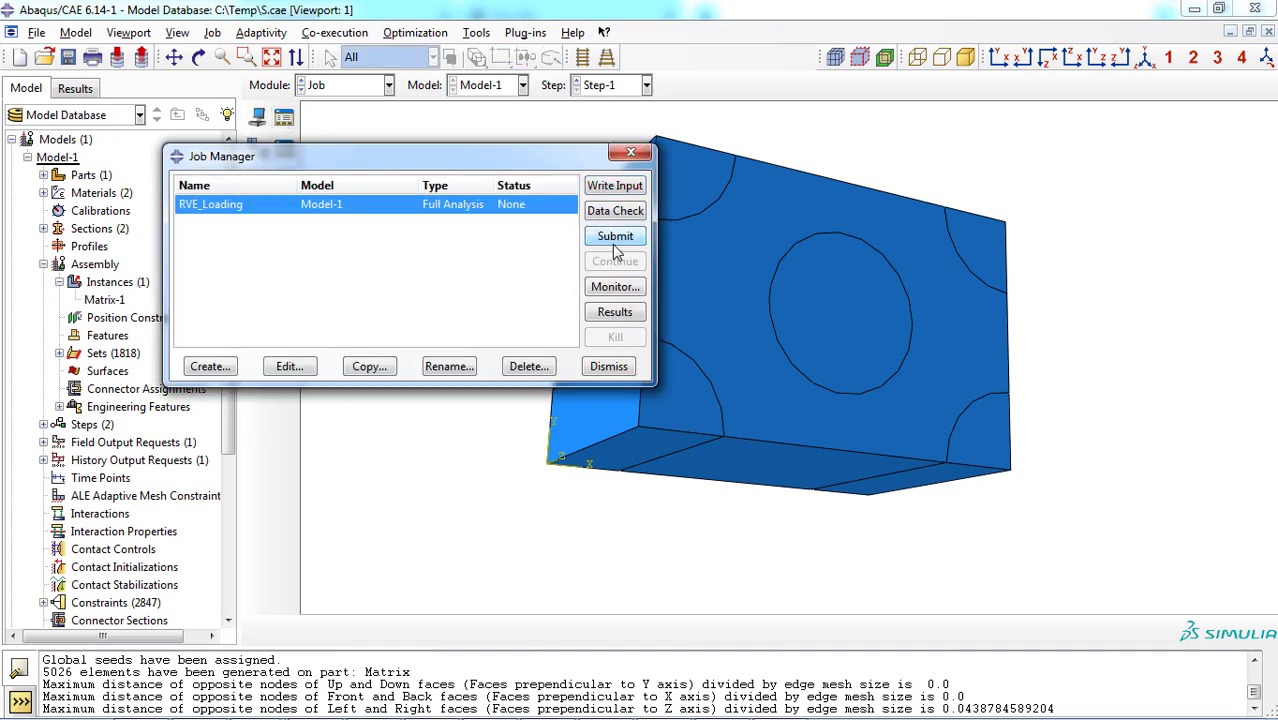
left_click(616, 236)
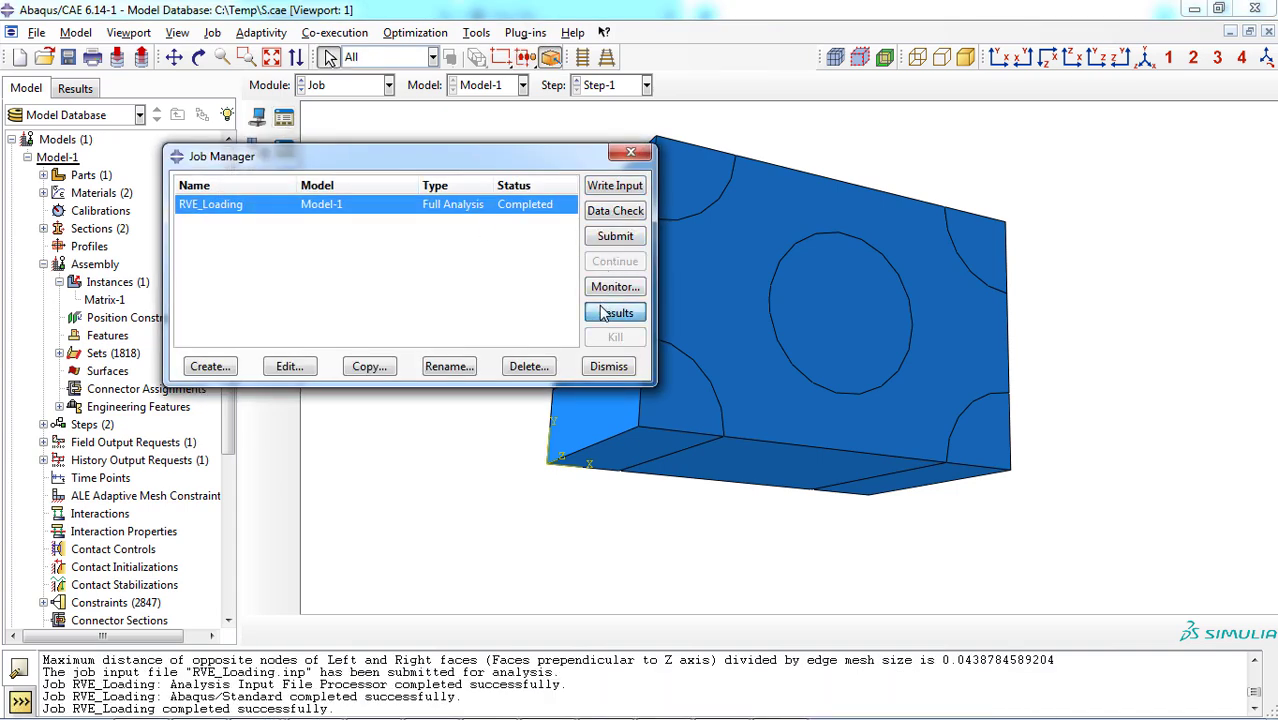
left_click(616, 312)
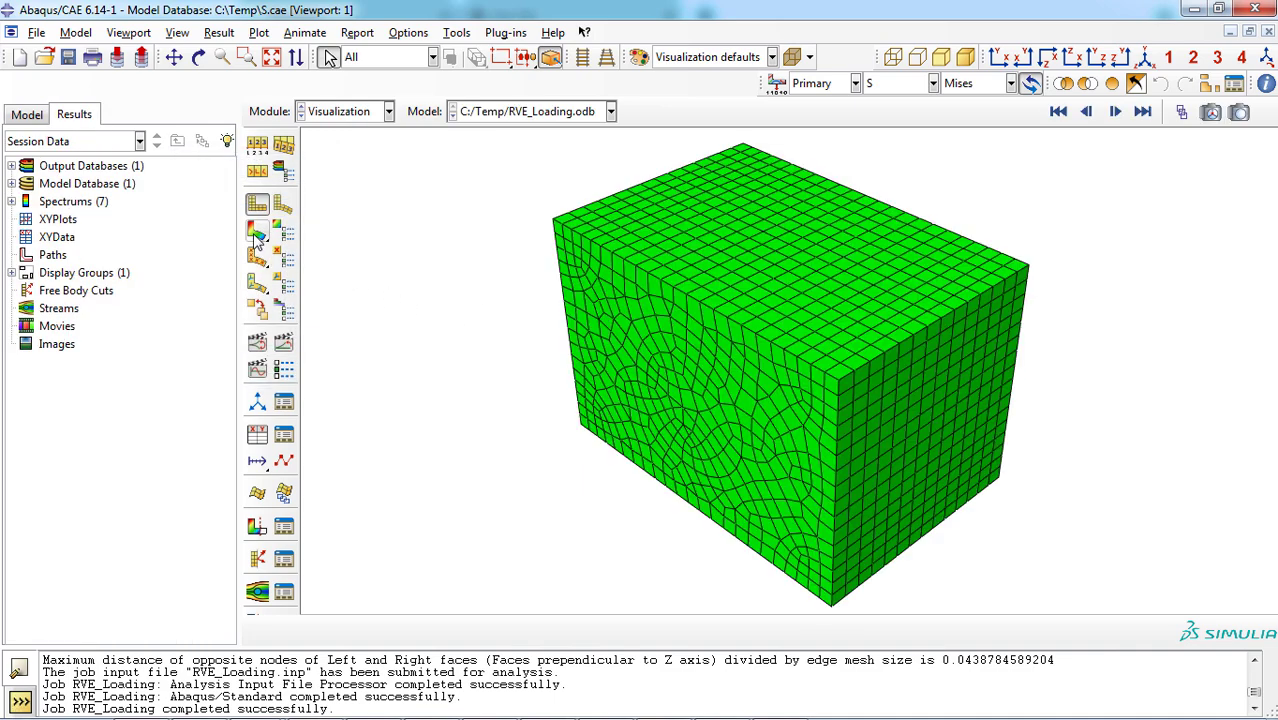
left_click(256, 232)
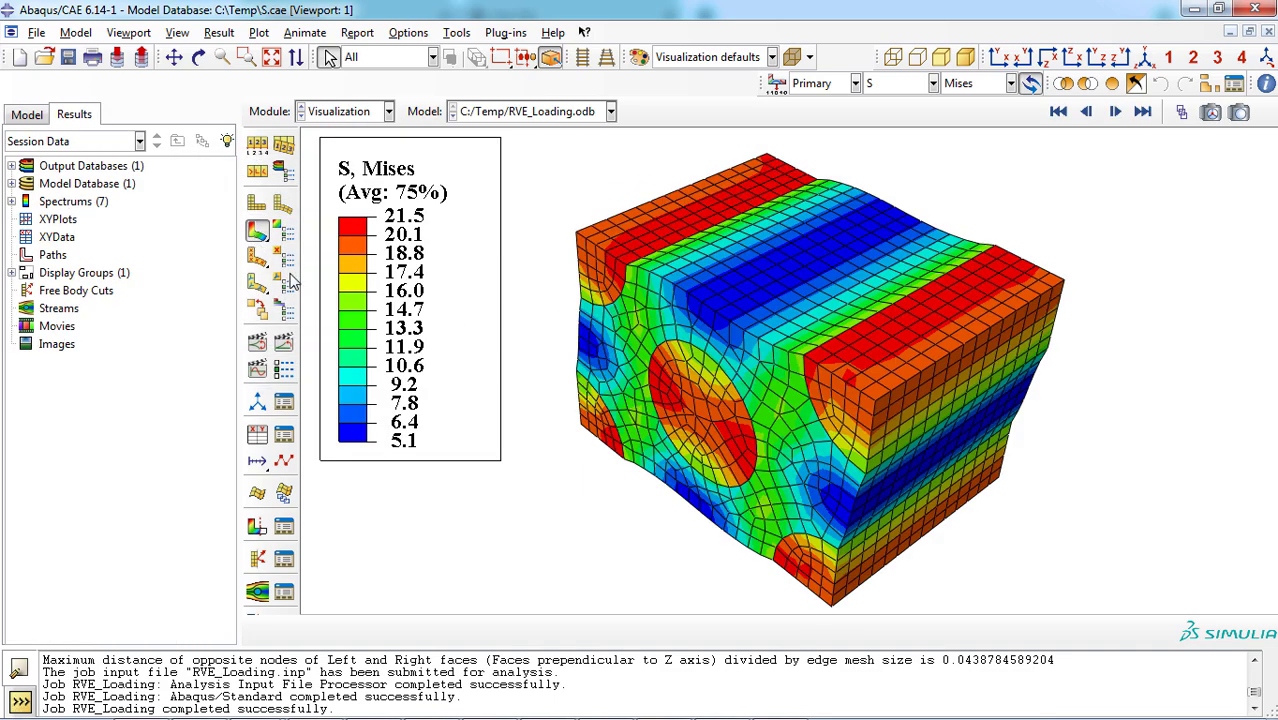